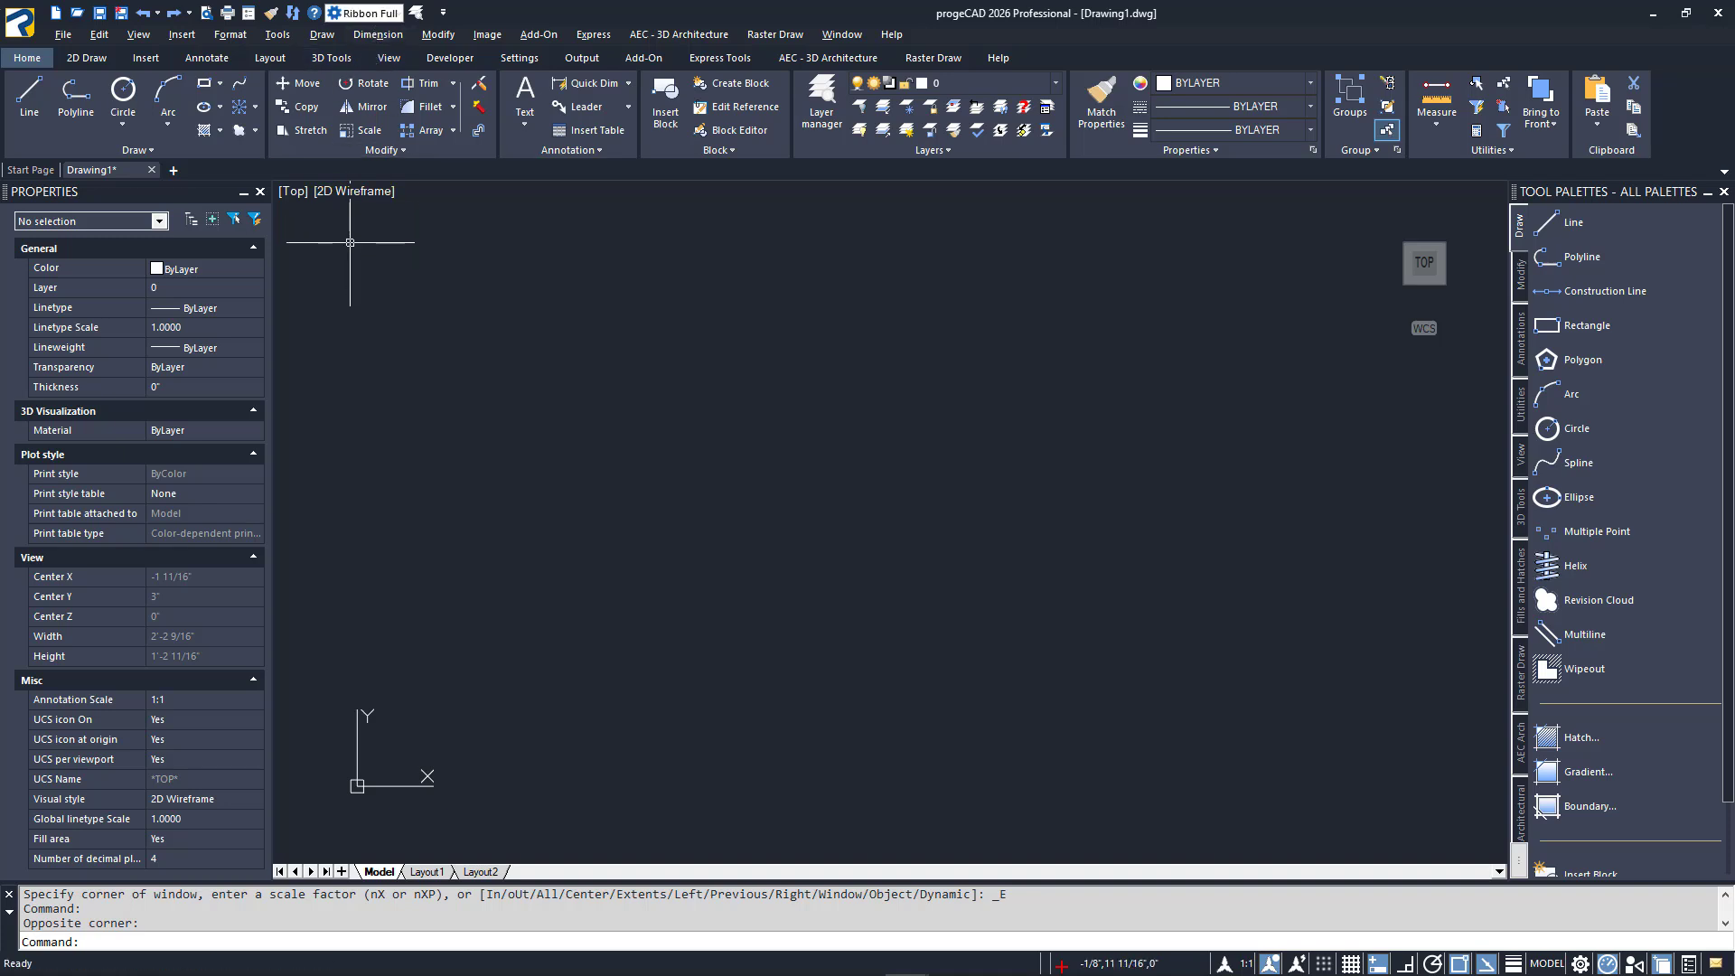
Switch the empty drawing to SW Isometric view and show the 3D Tools ribbon
click(336, 189)
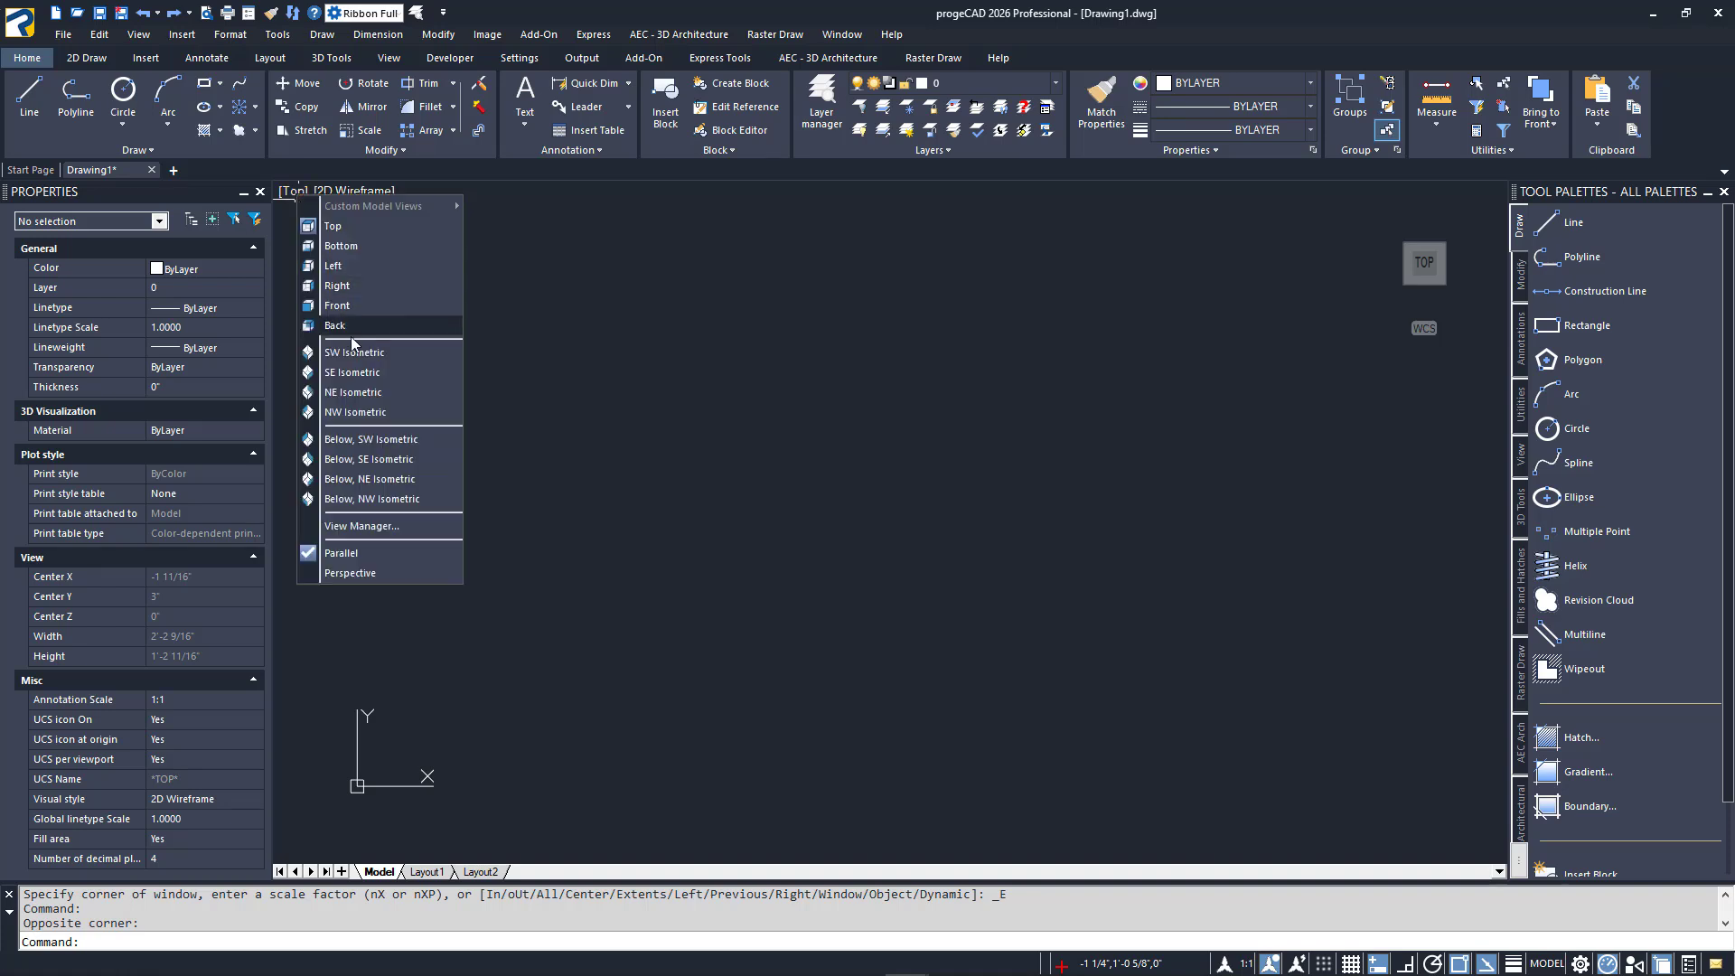
click(353, 352)
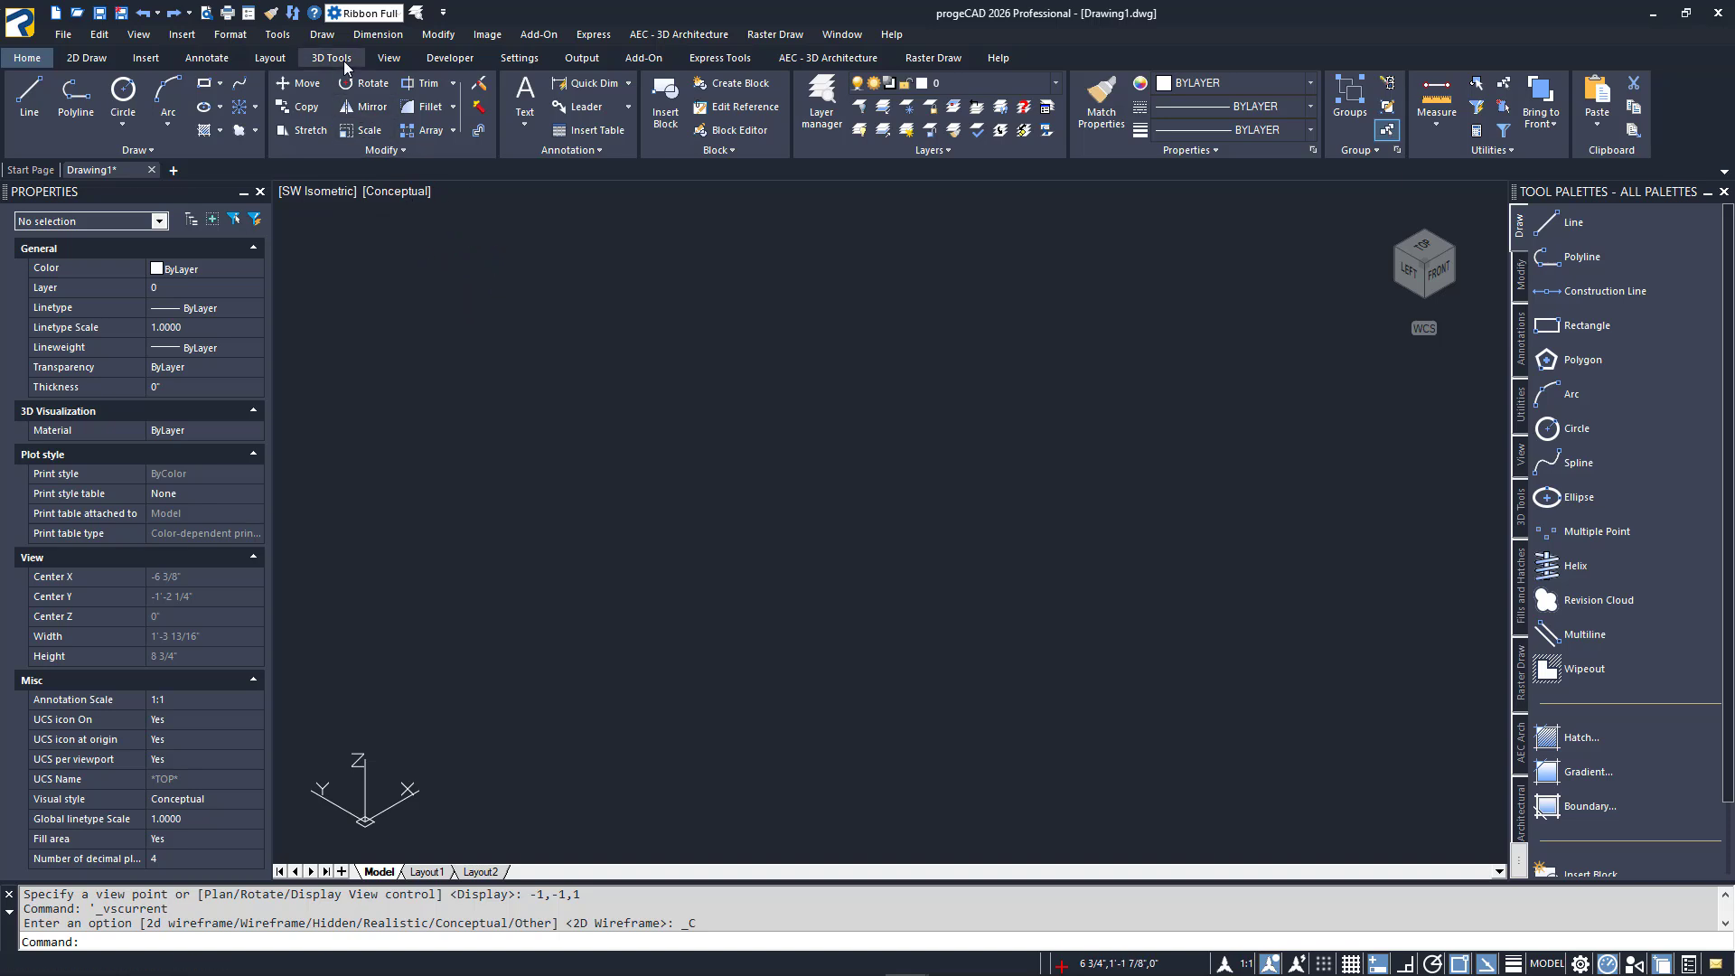
click(331, 58)
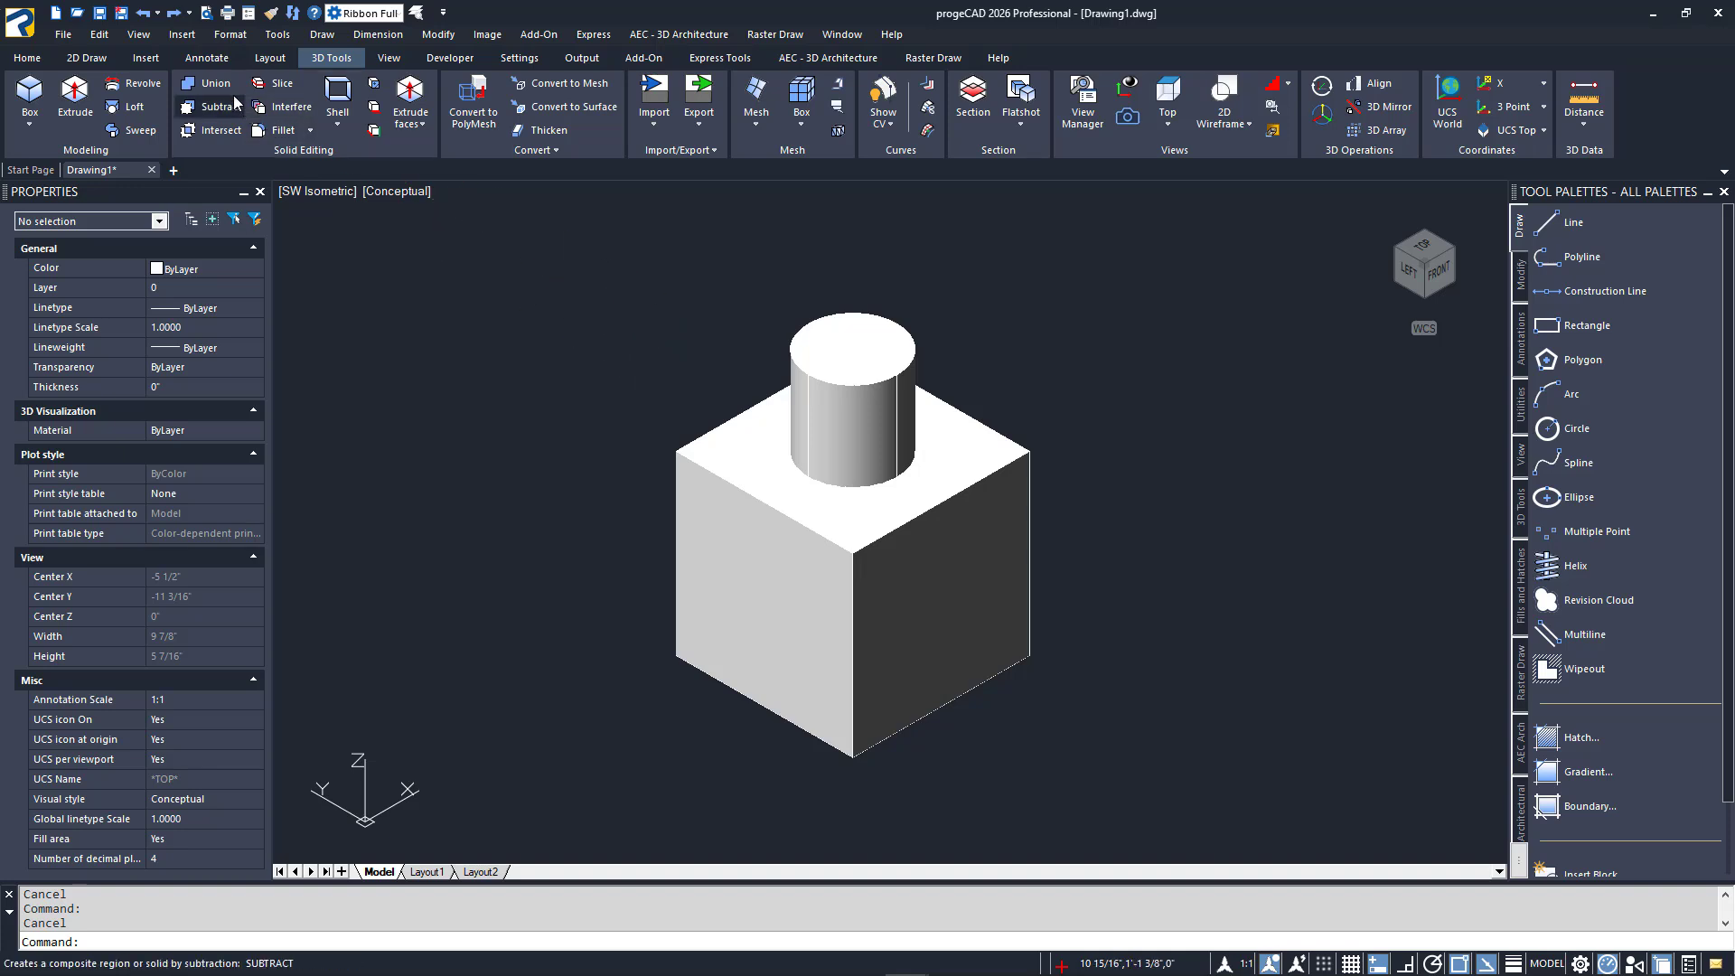
Union the box and the cylinder on top of it into one solid
click(208, 83)
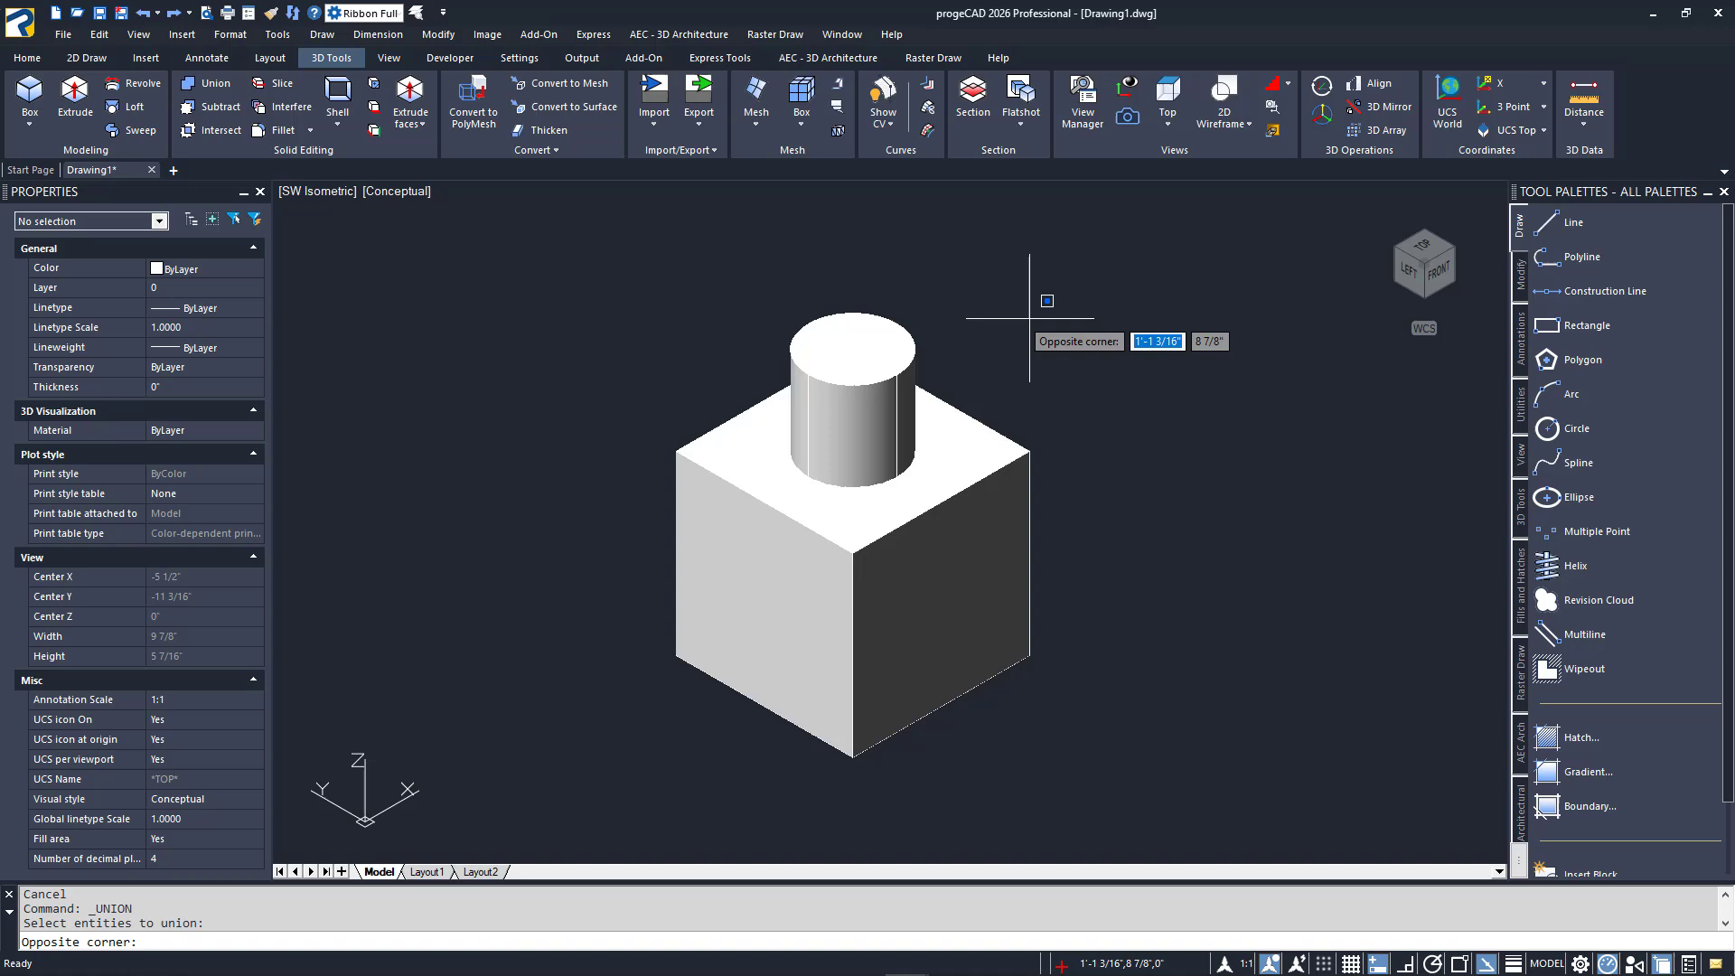
click(653, 511)
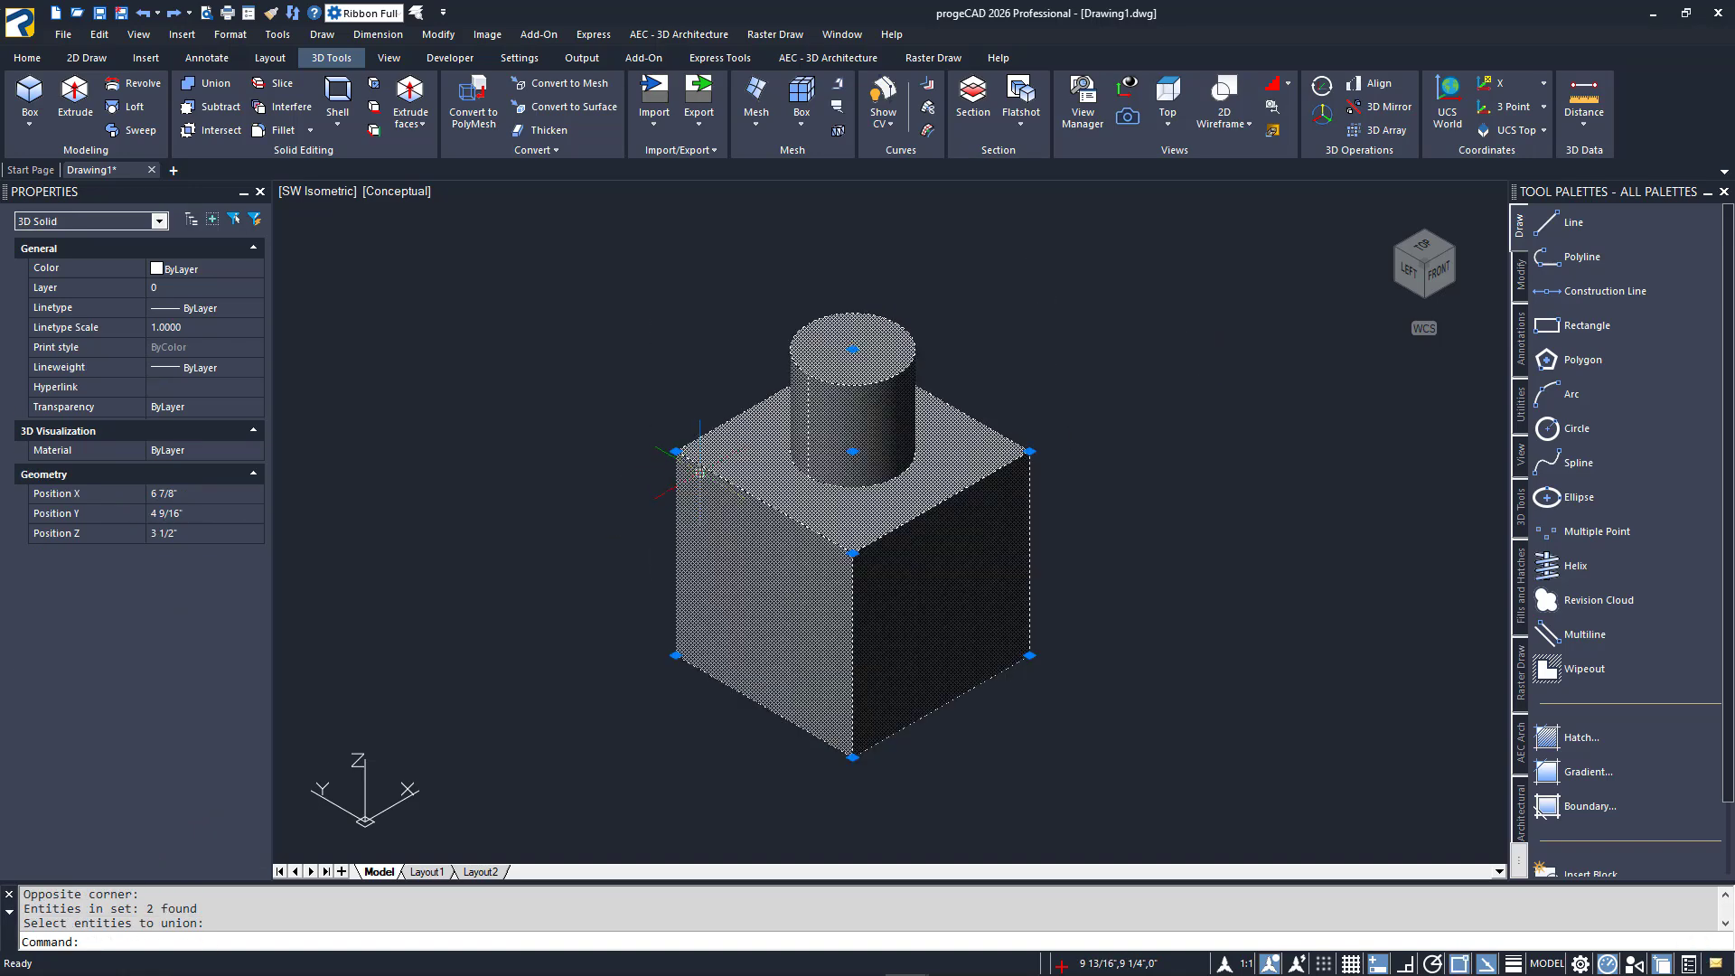
mouse_move(618, 495)
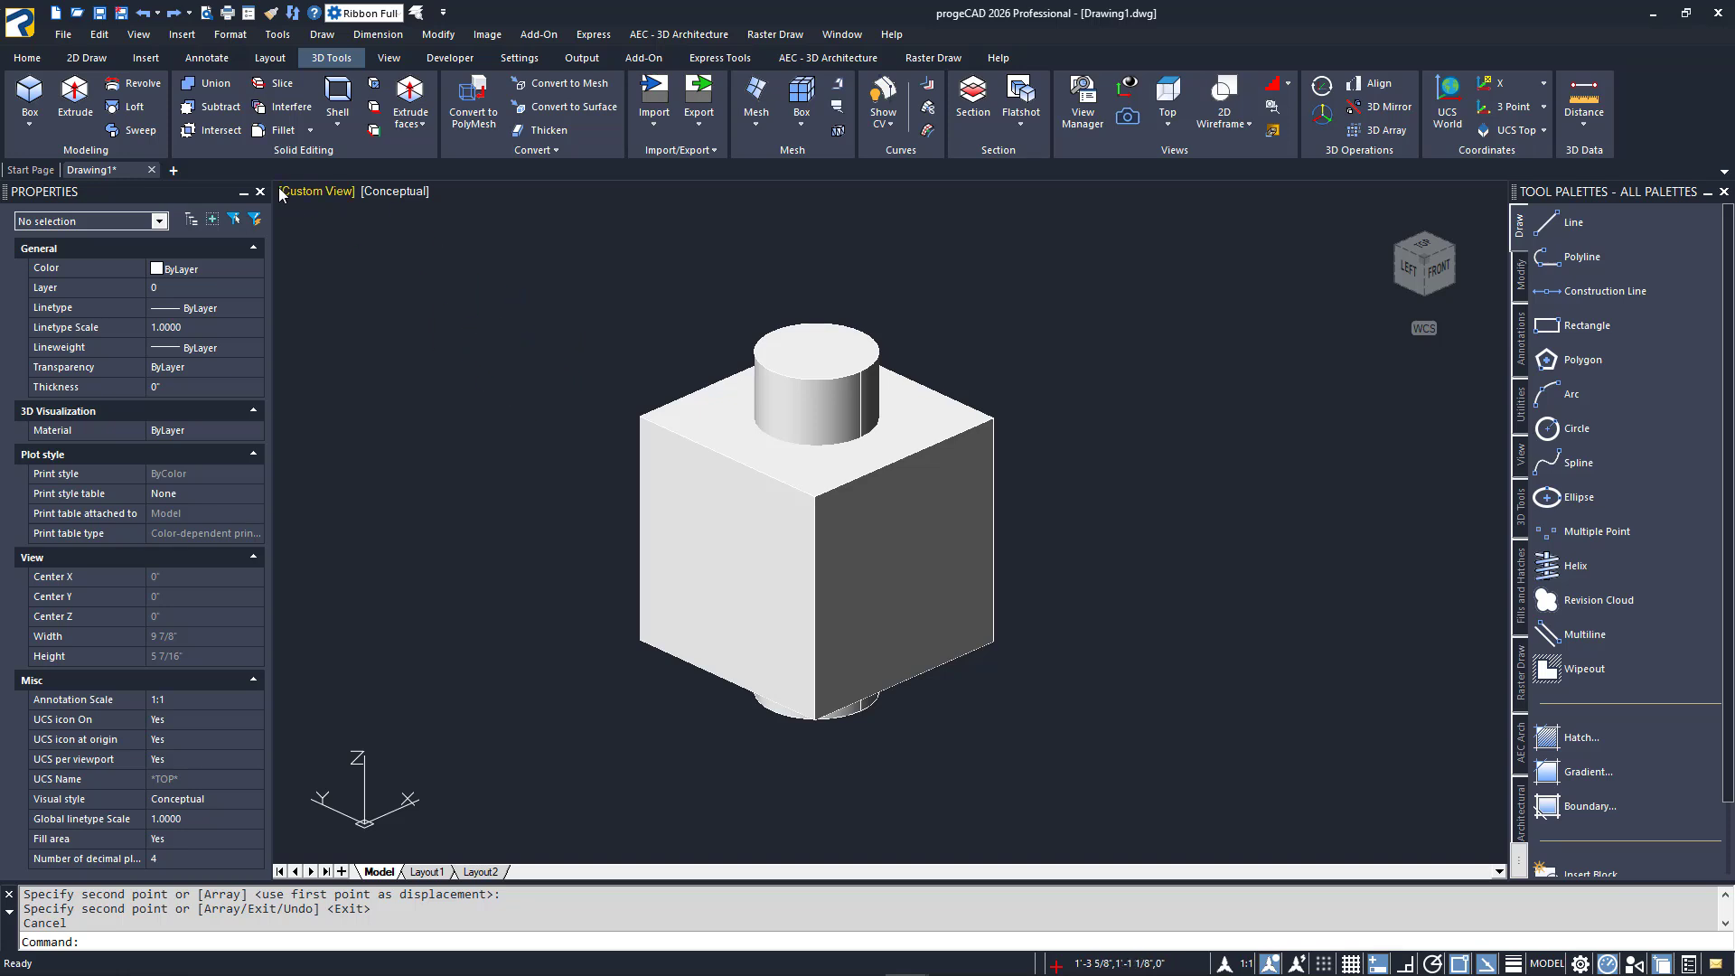
Subtract the cylinder from the box to cut a round through-hole
click(209, 107)
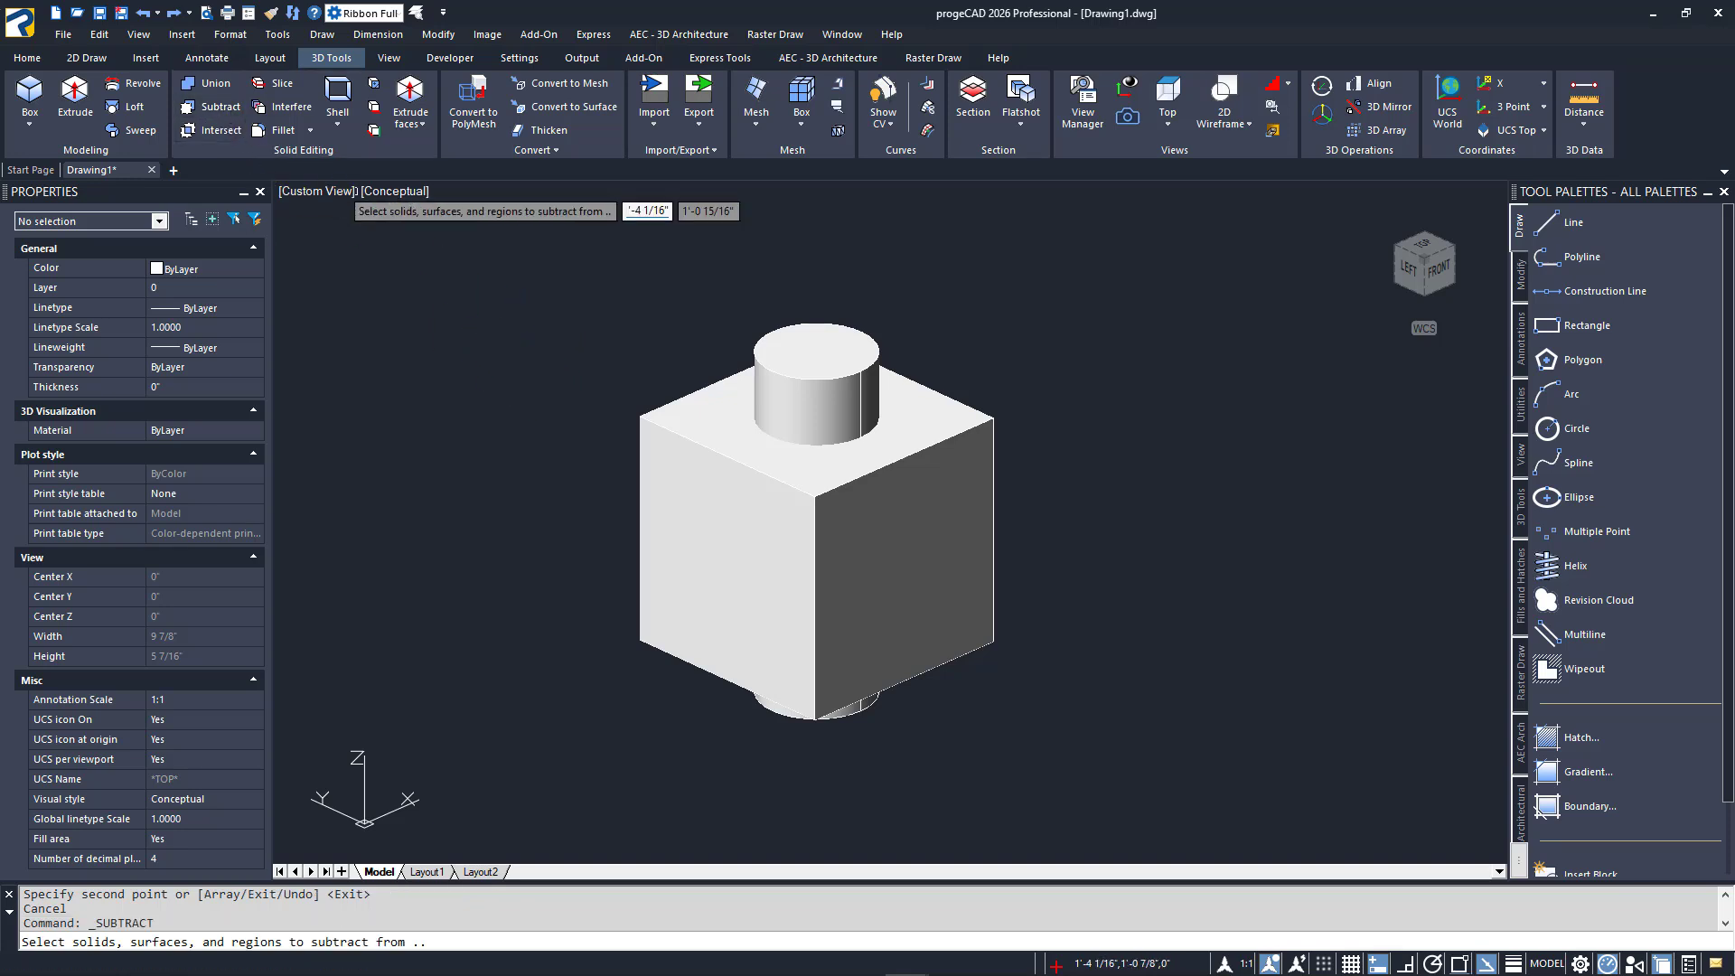
mouse_move(539, 284)
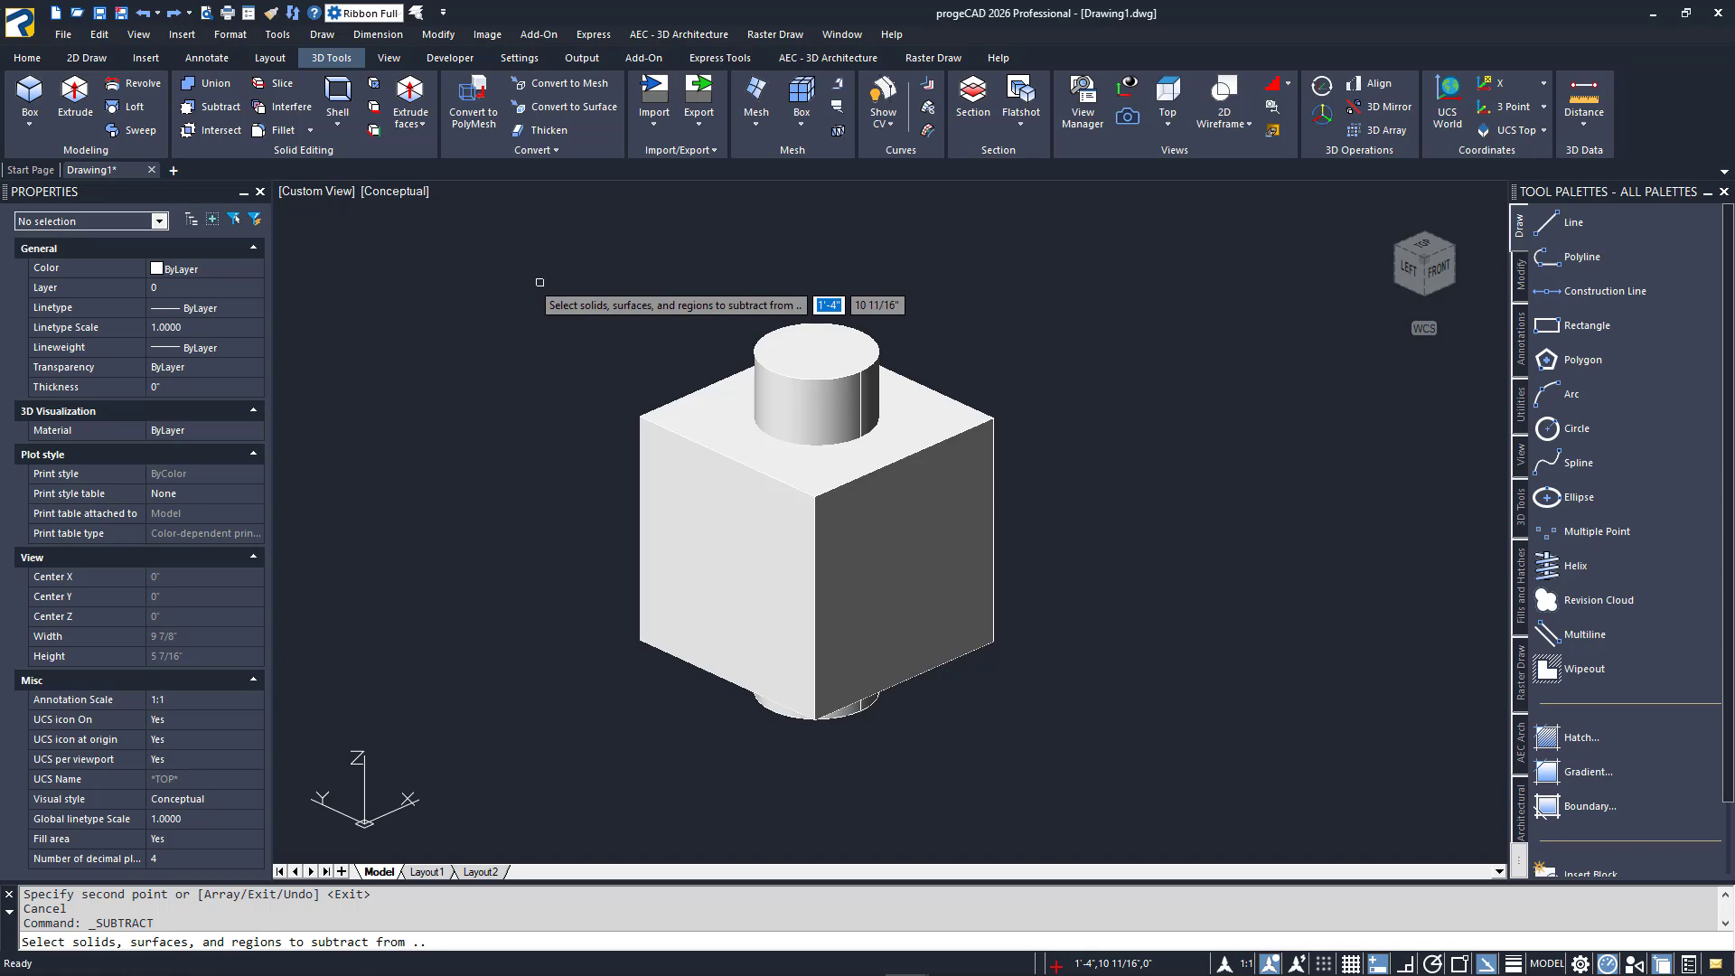
mouse_move(649, 383)
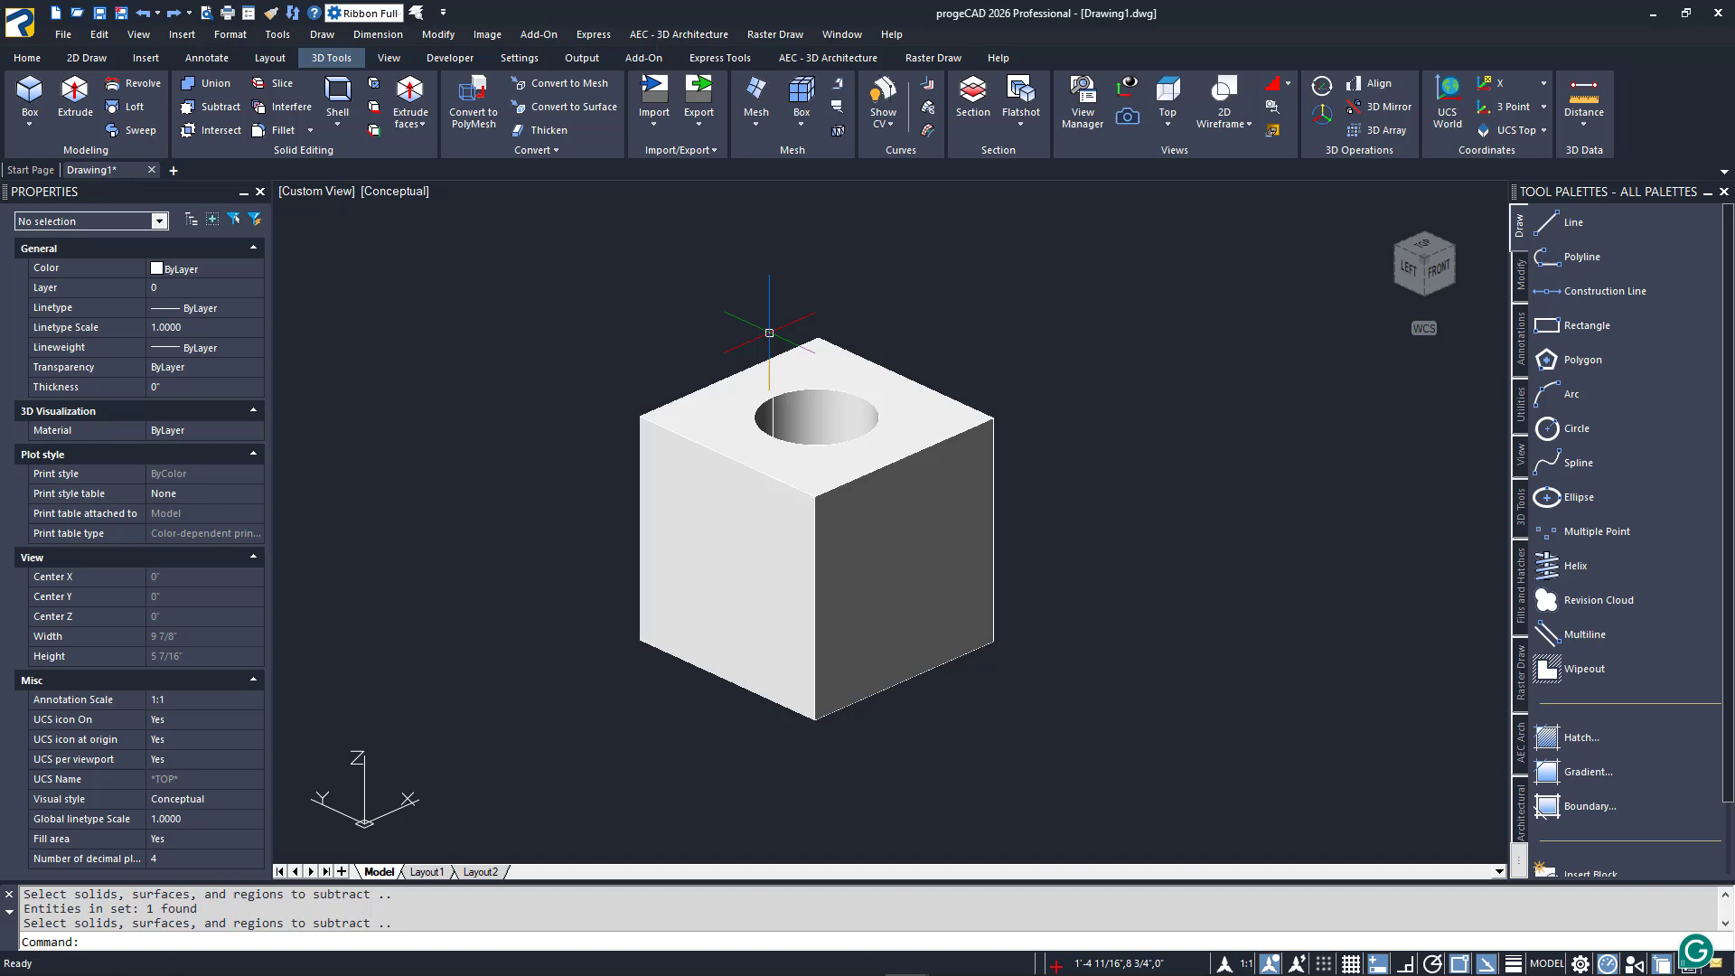
mouse_move(620, 312)
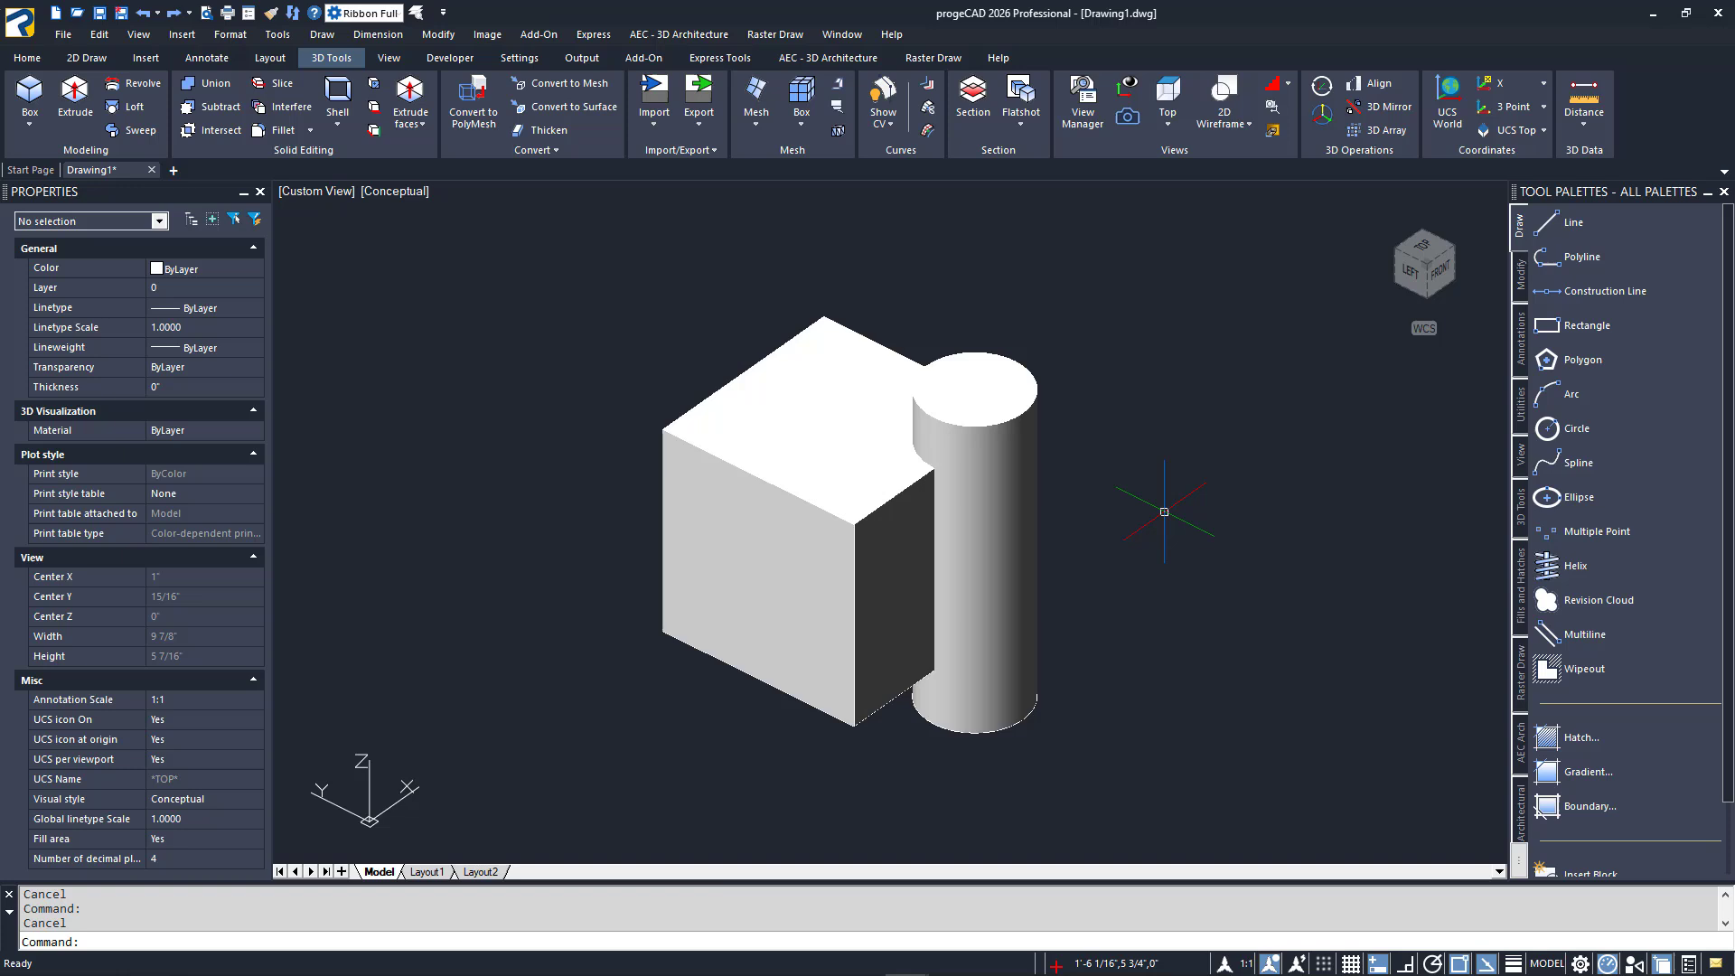
mouse_move(1164, 519)
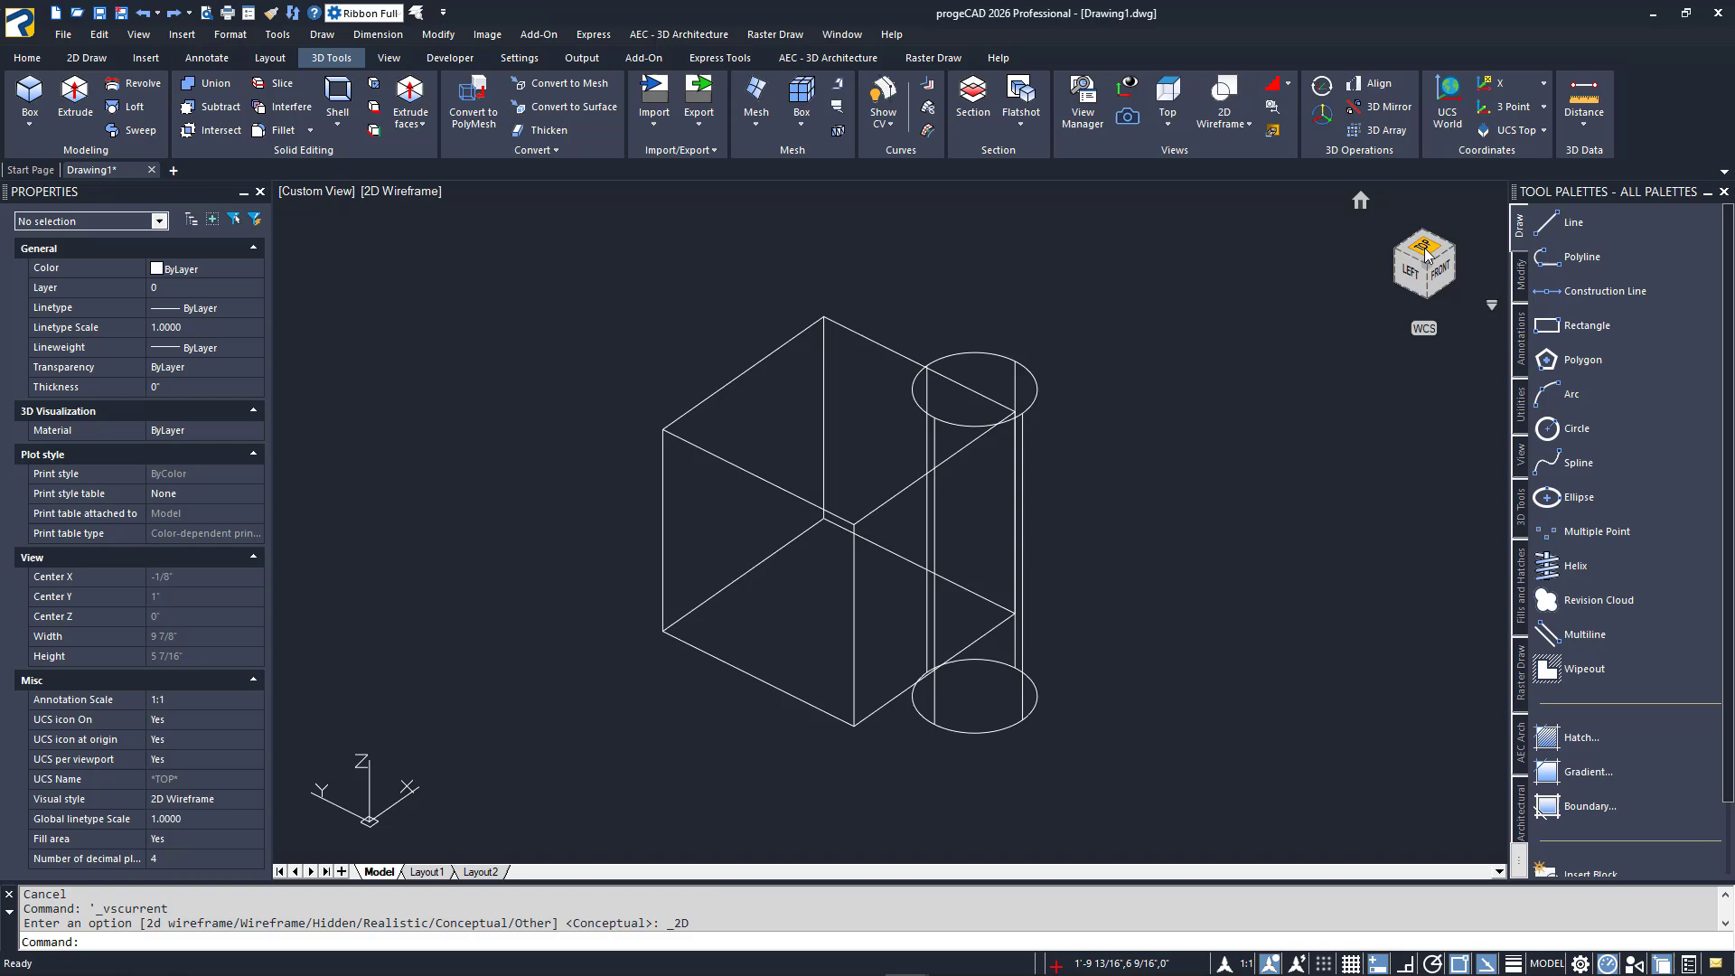
Intersect the box and tall cylinder in a shaded SW Isometric view, keeping only their shared region
click(1424, 262)
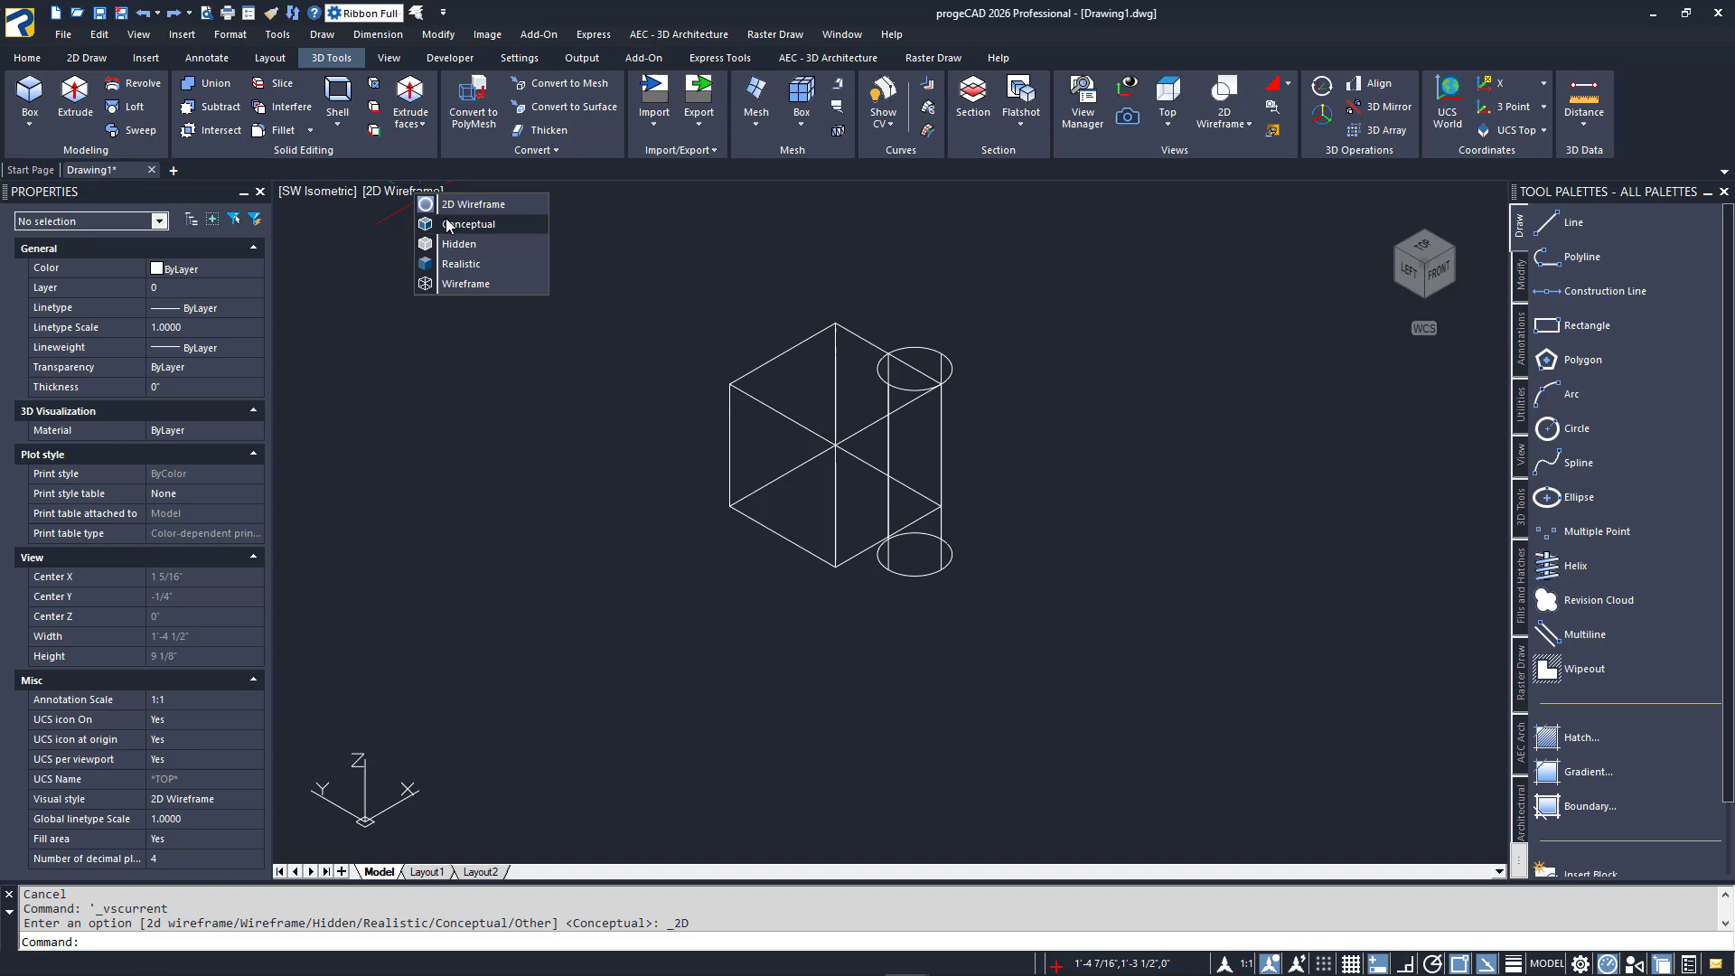
click(469, 224)
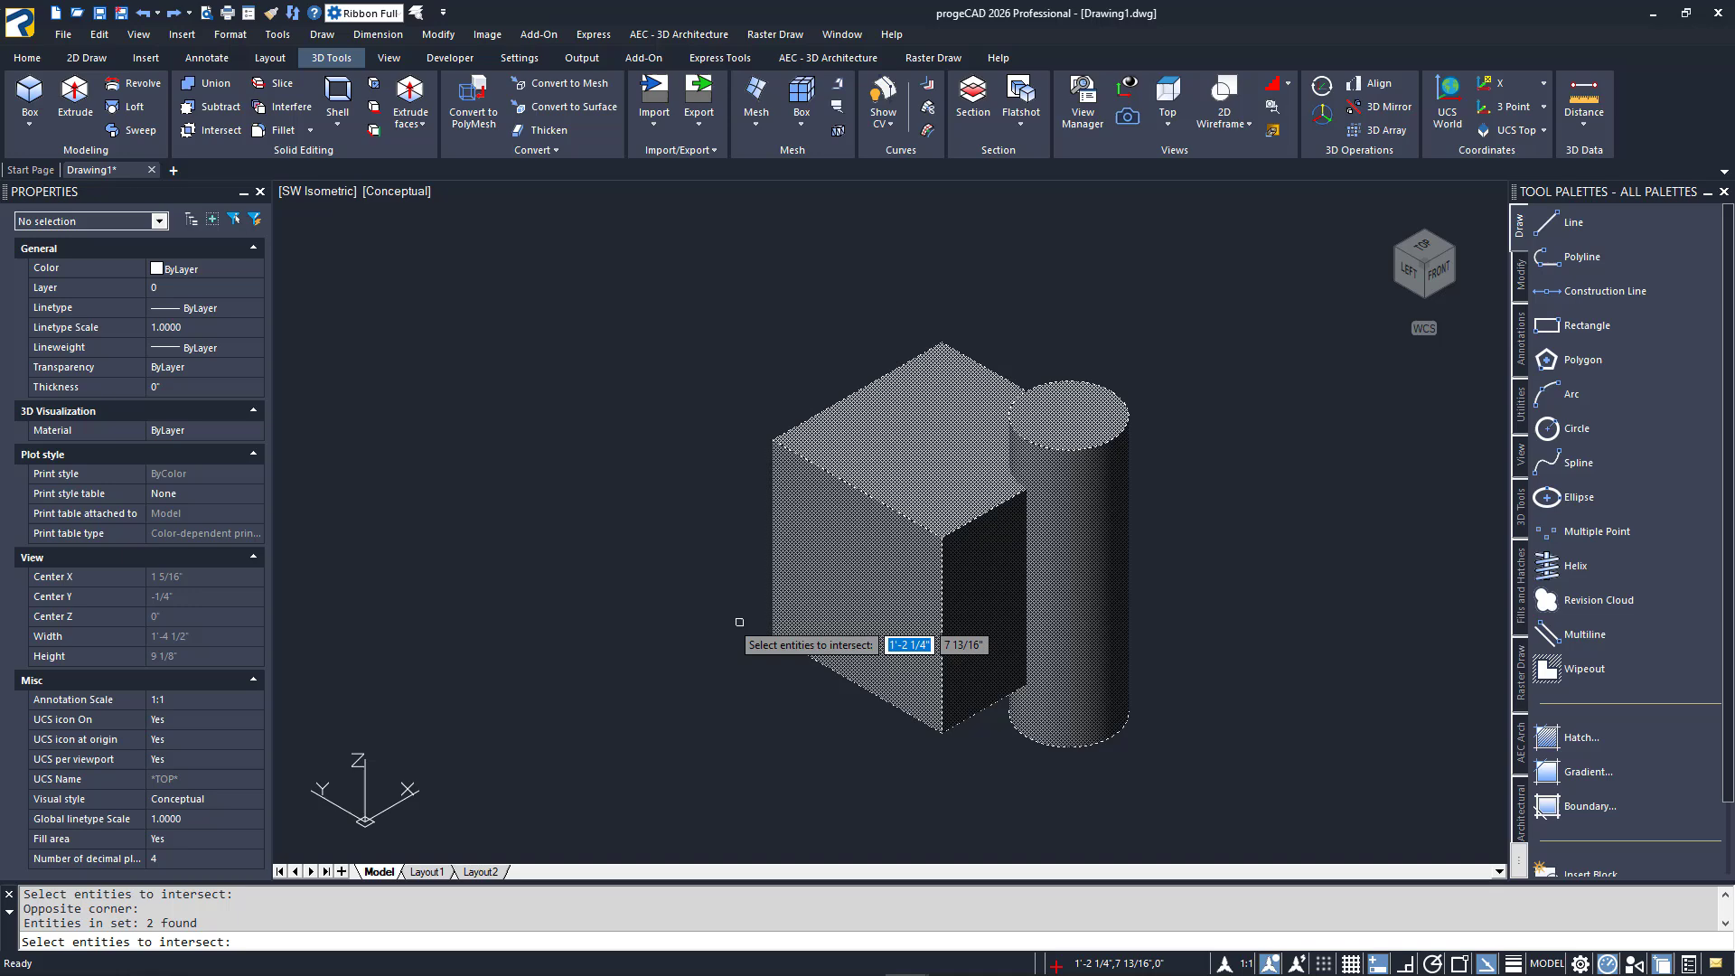
key(enter)
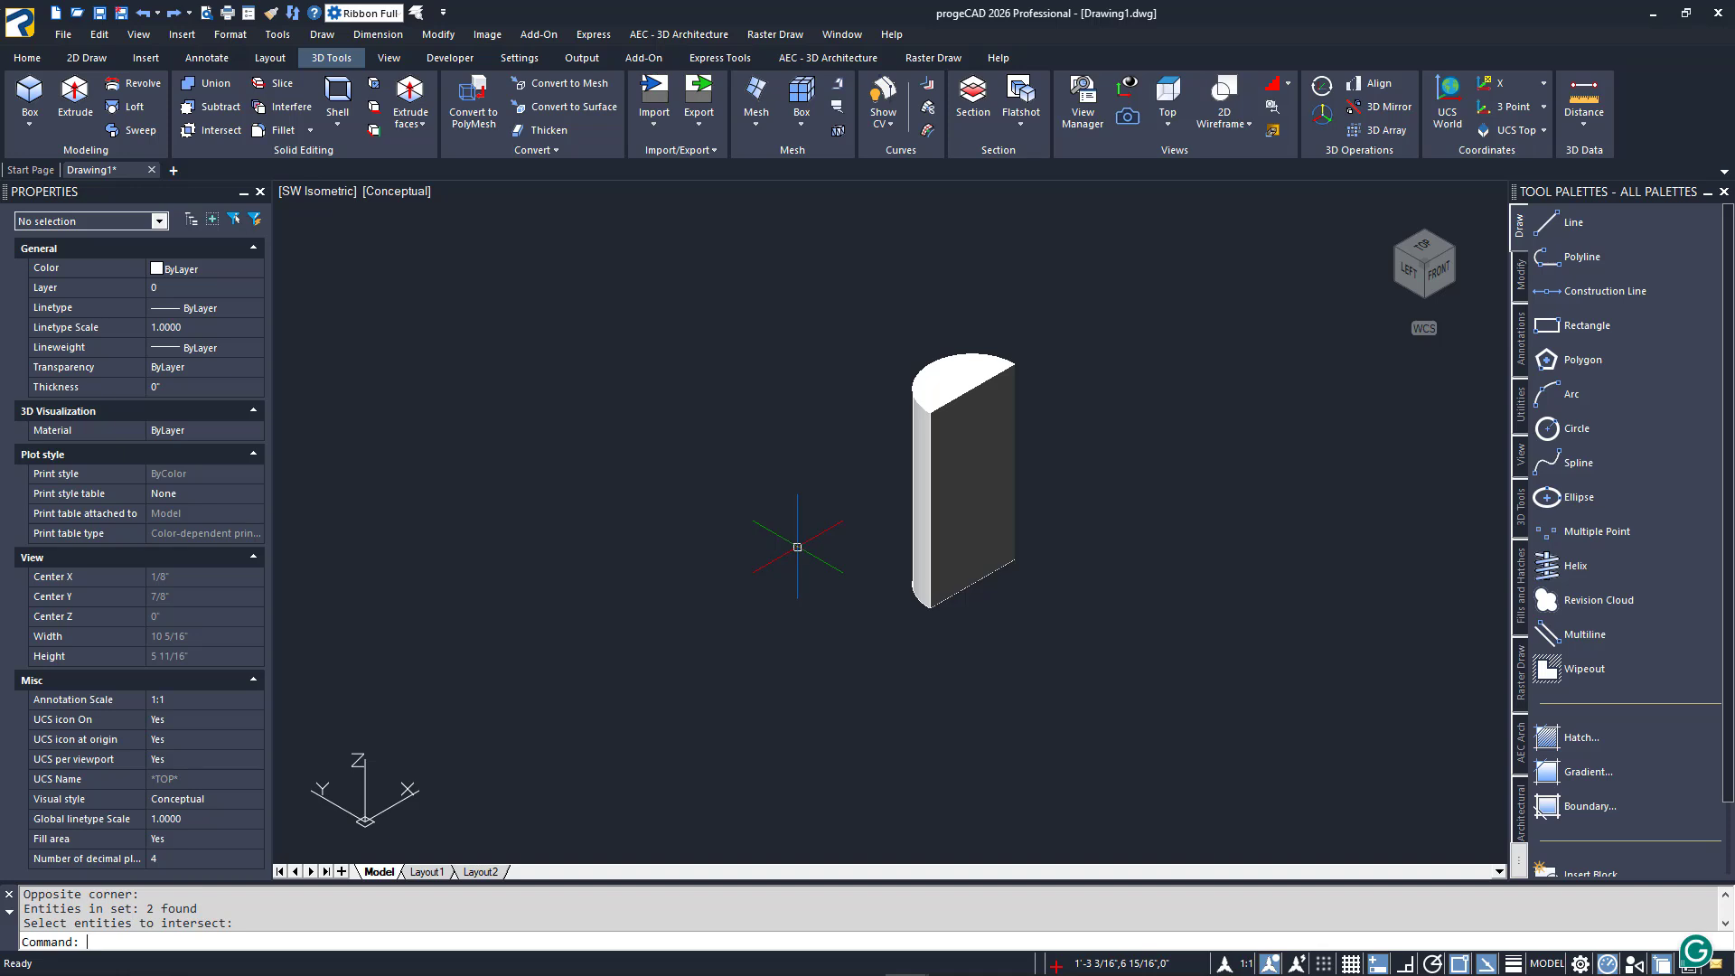
mouse_move(855, 542)
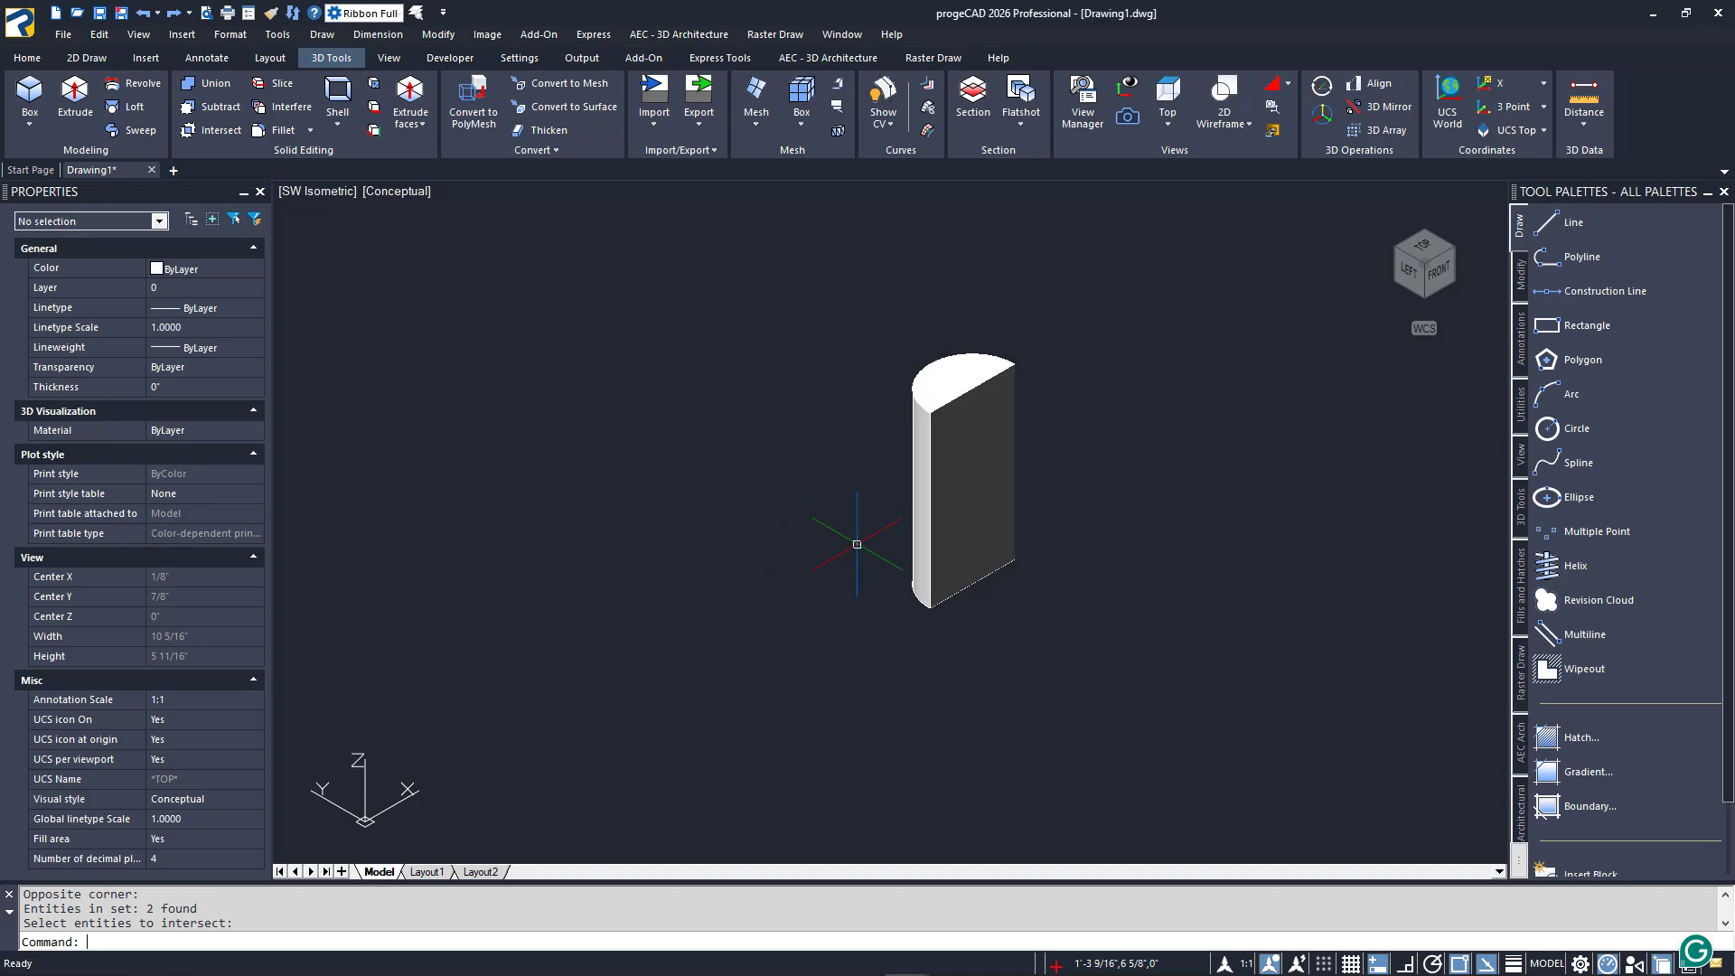
click(969, 475)
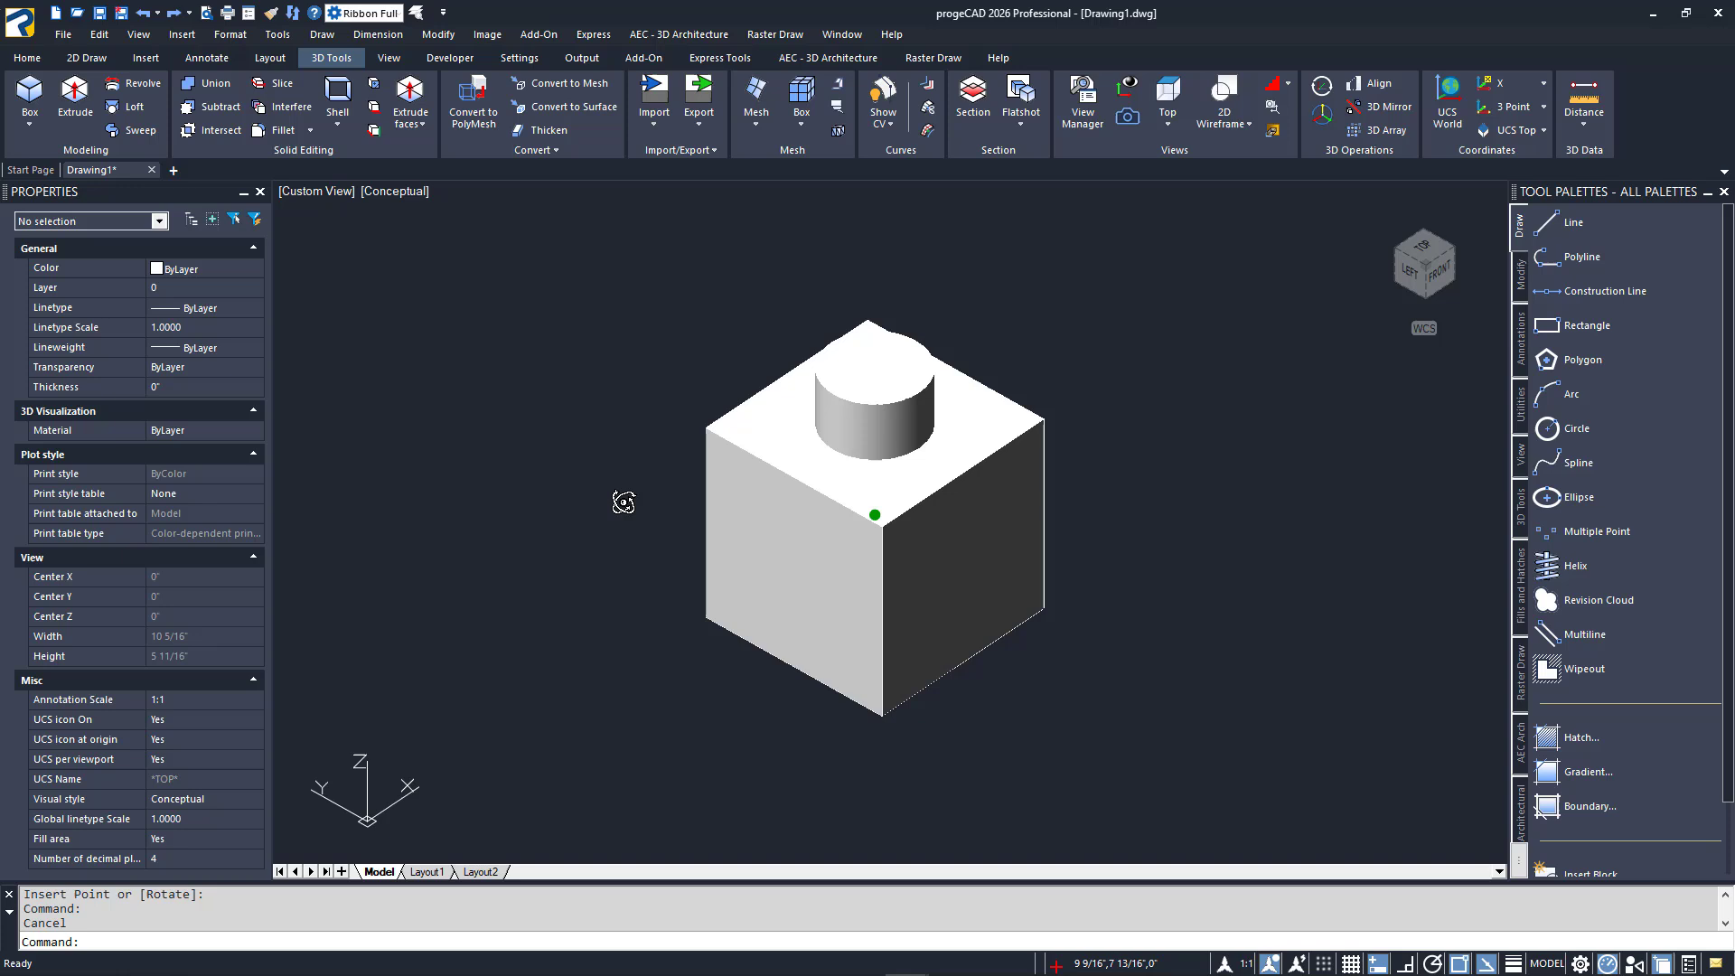
mouse_move(617, 504)
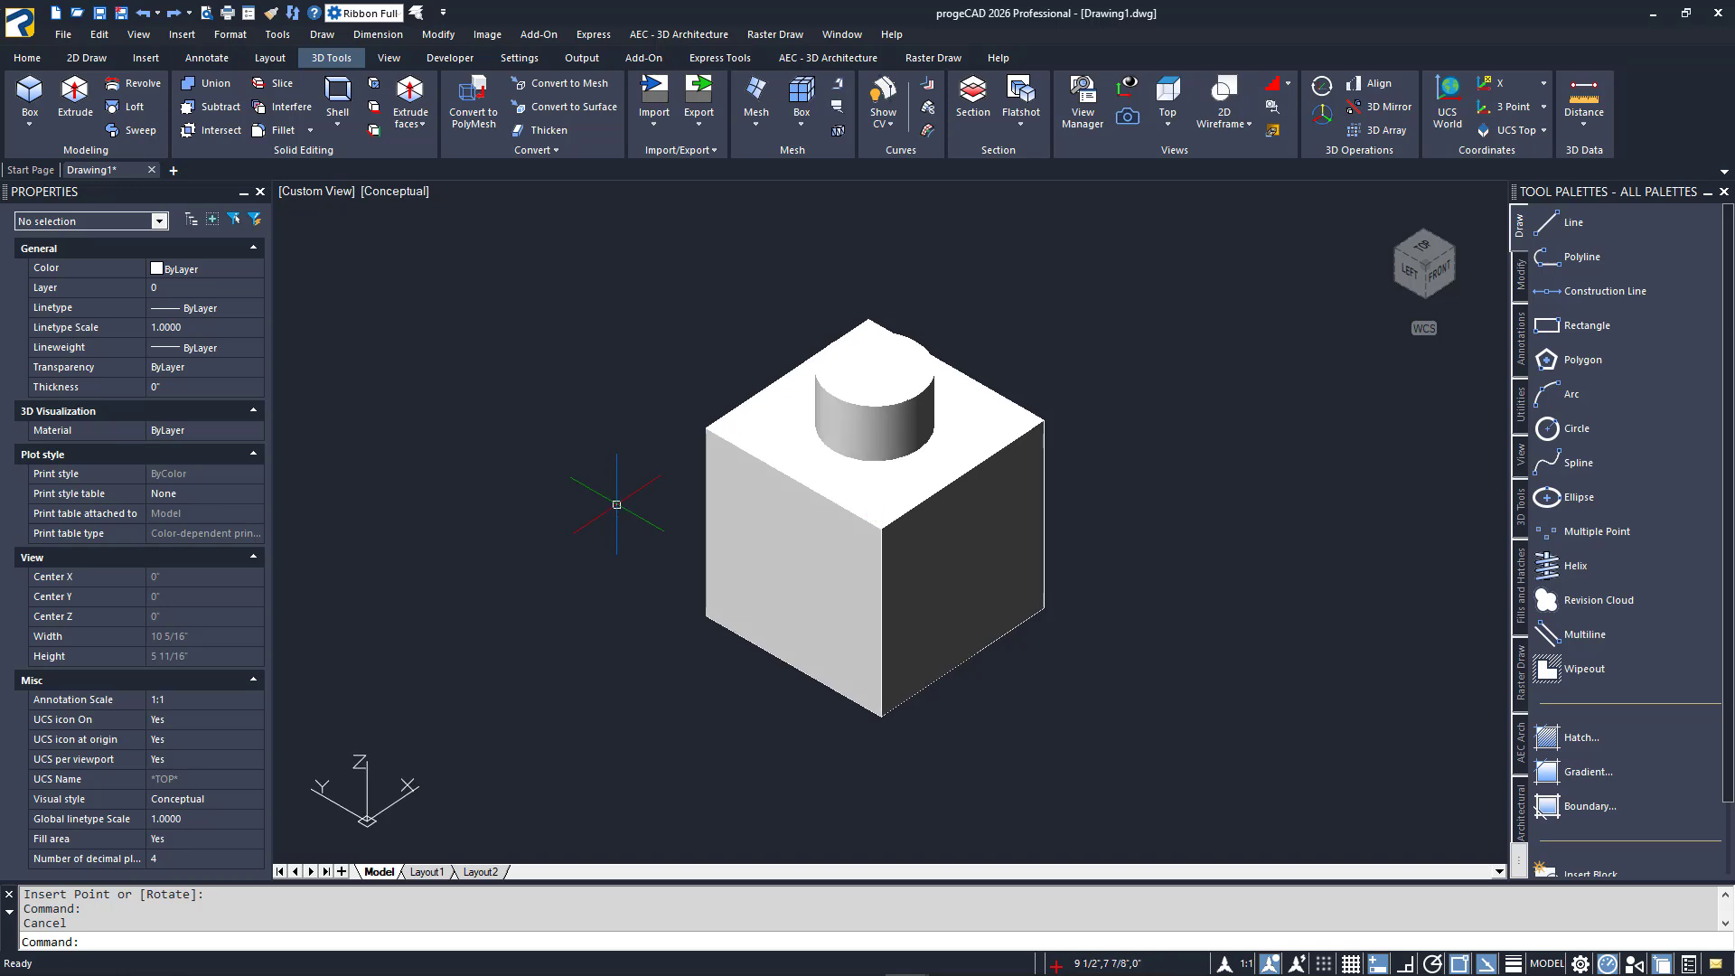
mouse_move(604, 499)
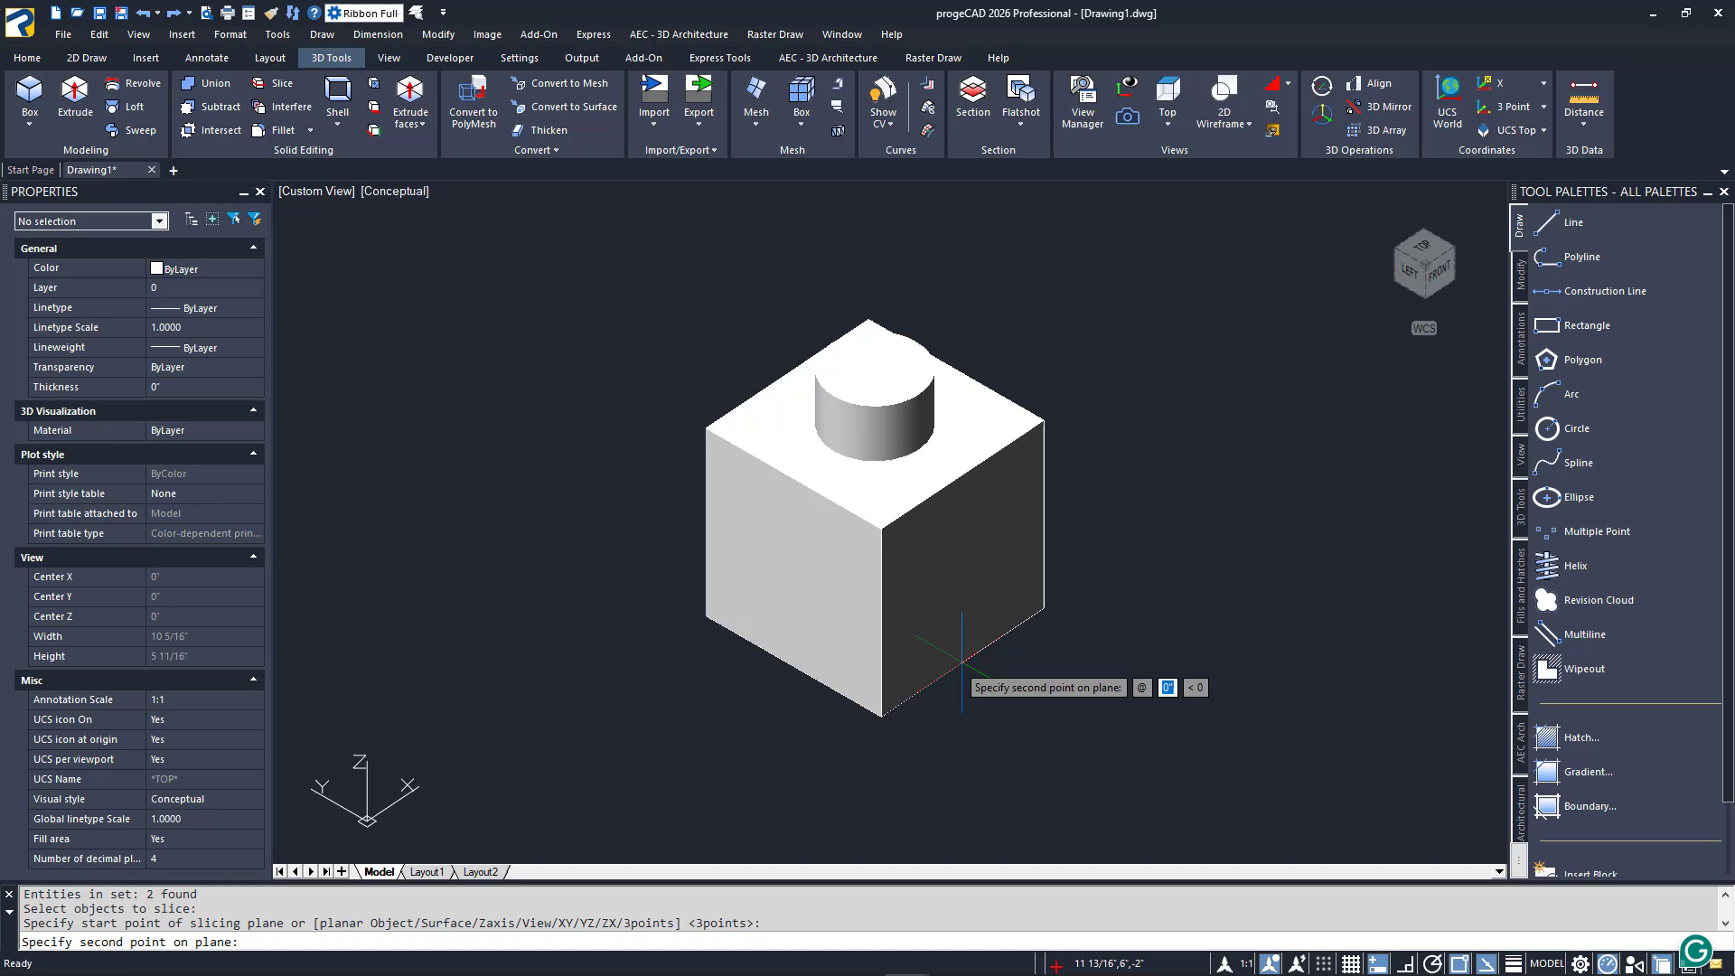
mouse_move(961, 663)
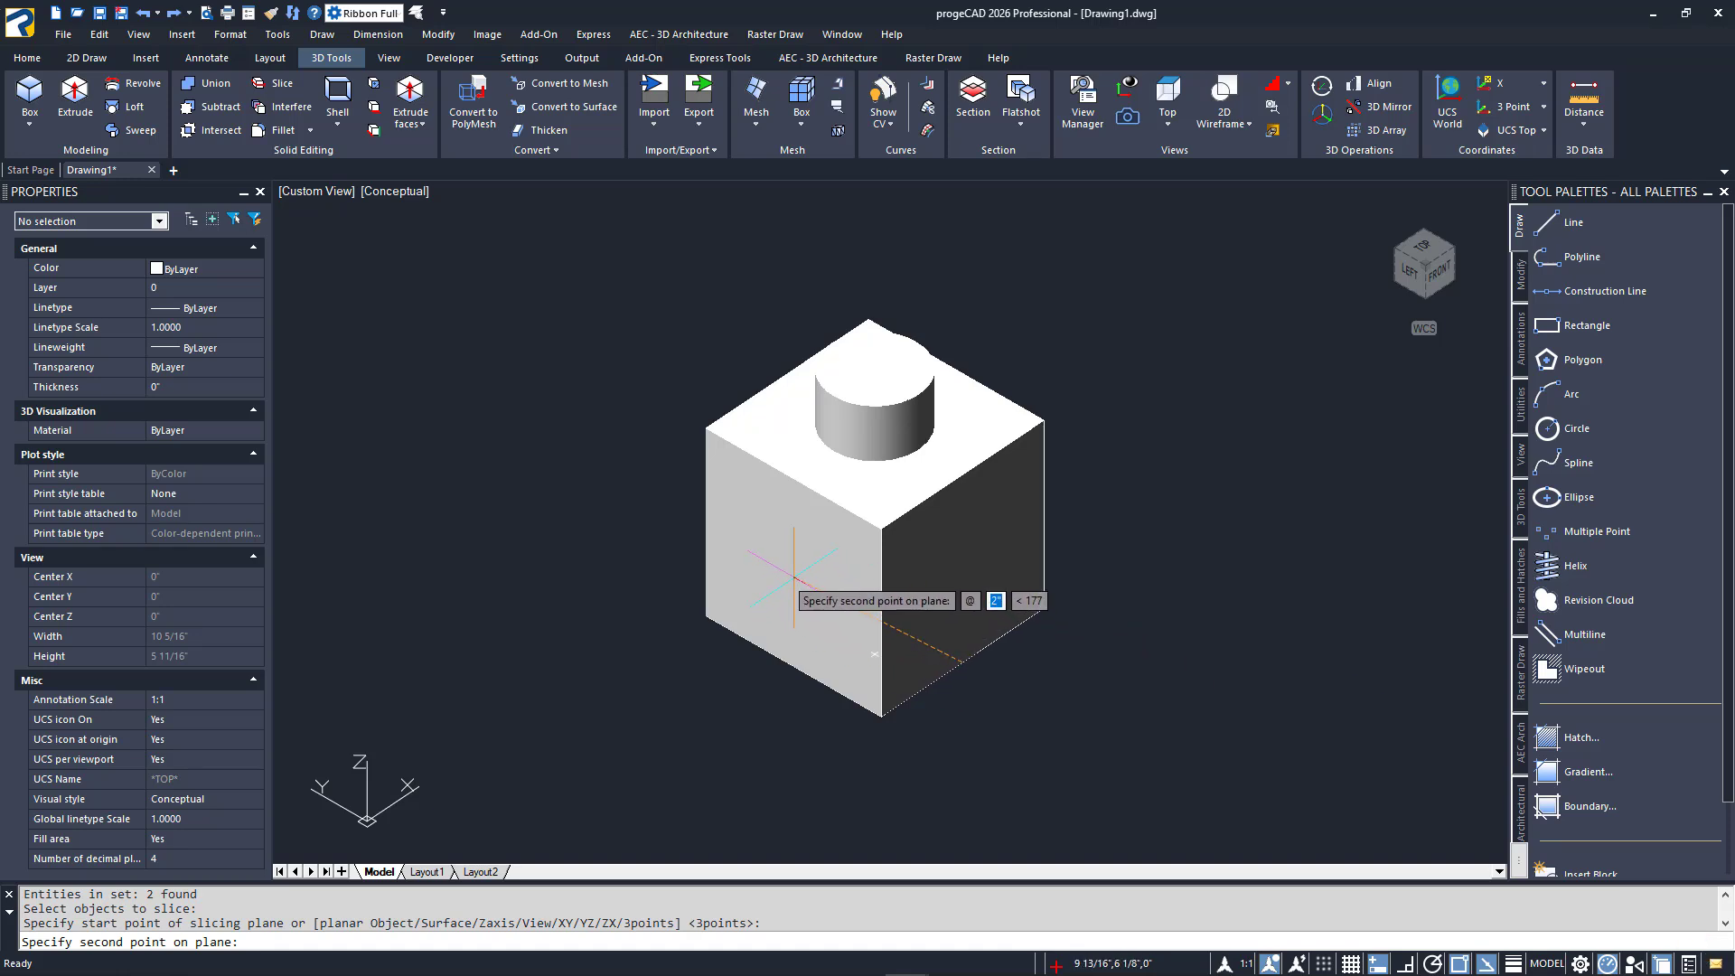
mouse_move(786, 563)
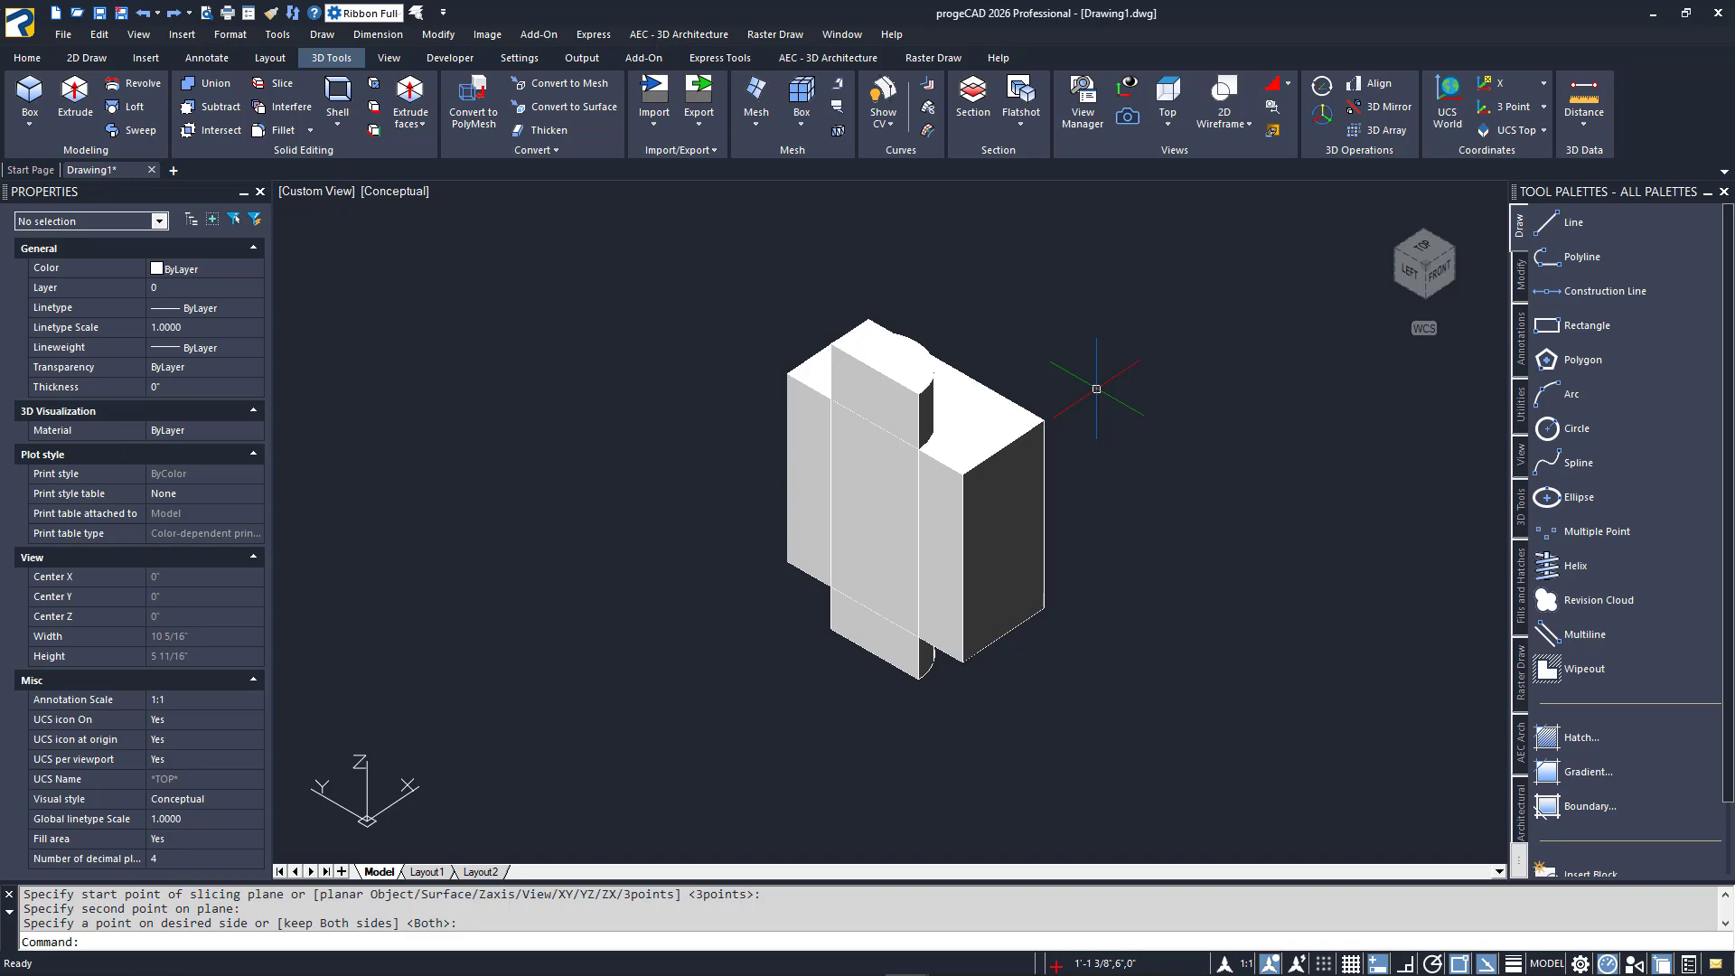
mouse_move(955, 365)
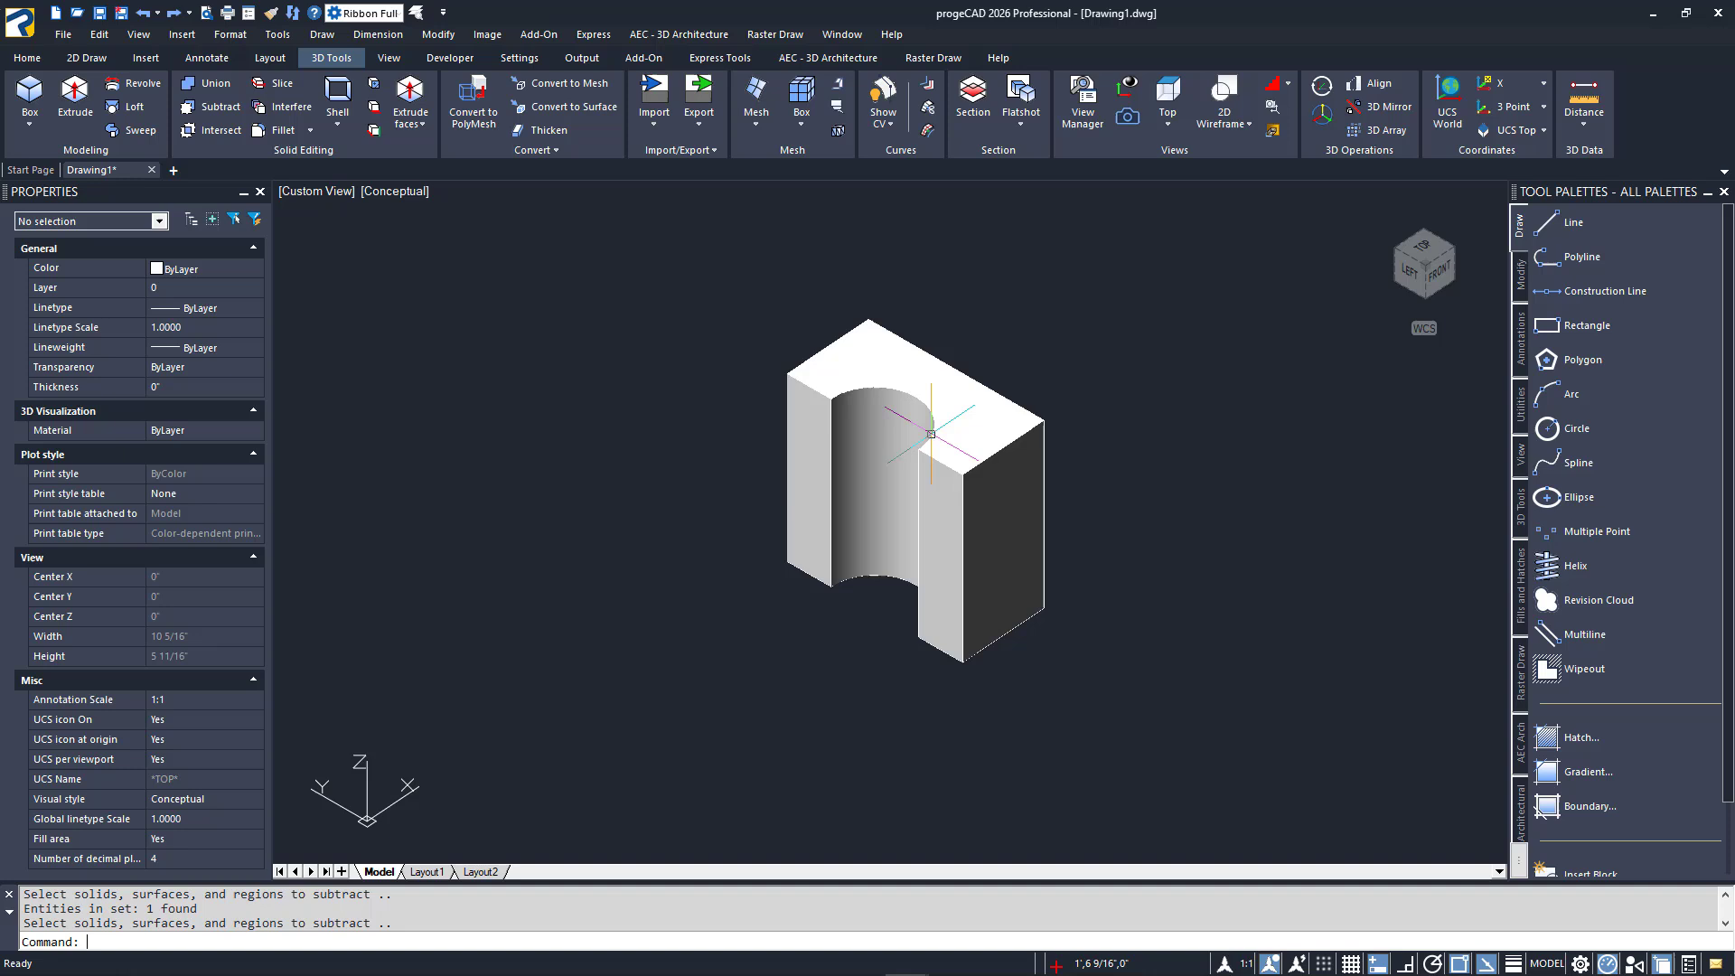
mouse_move(1023, 520)
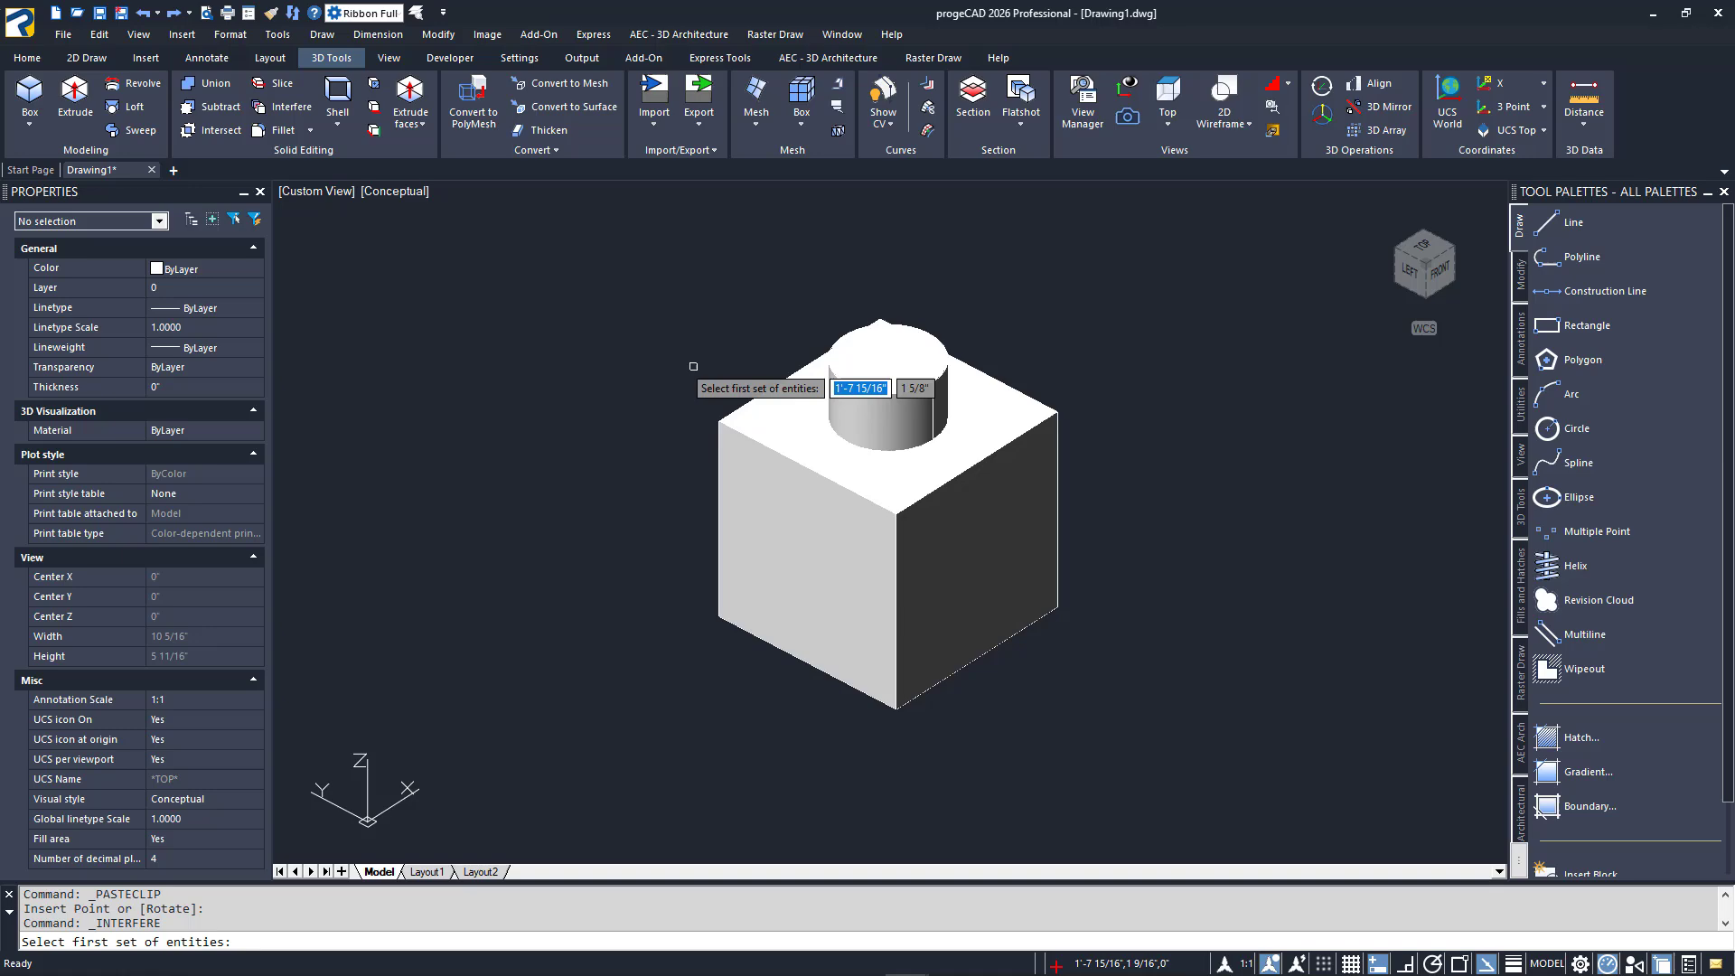
Run Interfere on the box and cylinder, creating and highlighting the interference solid
click(875, 387)
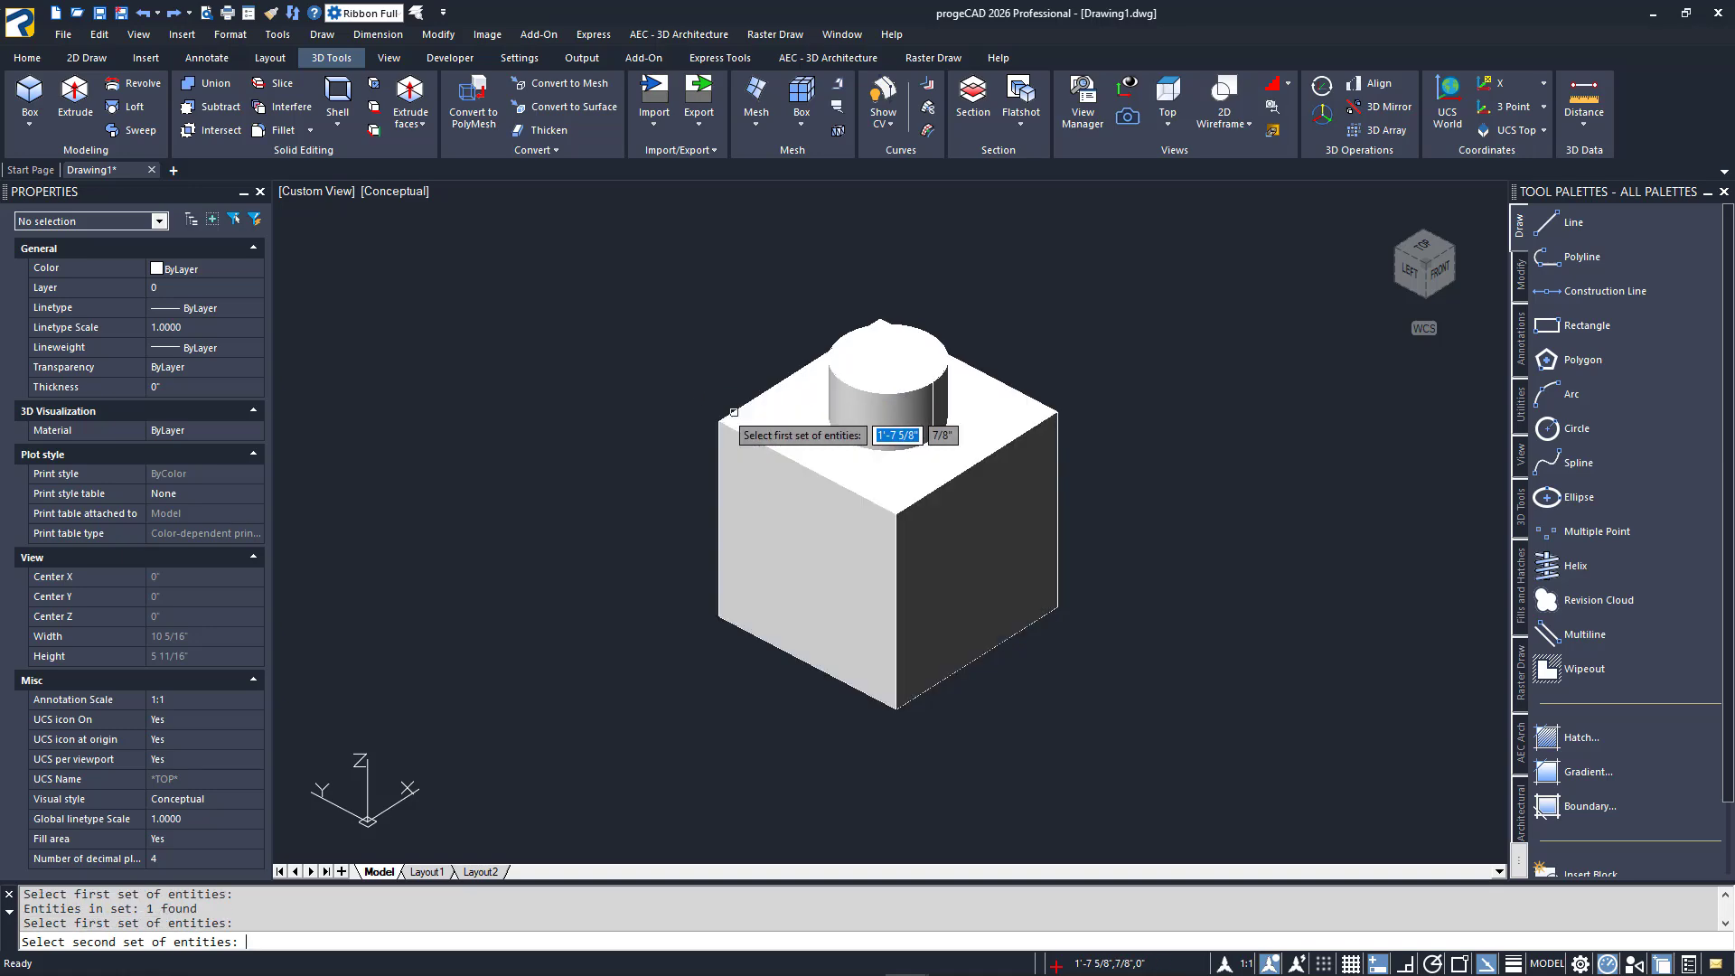
click(886, 387)
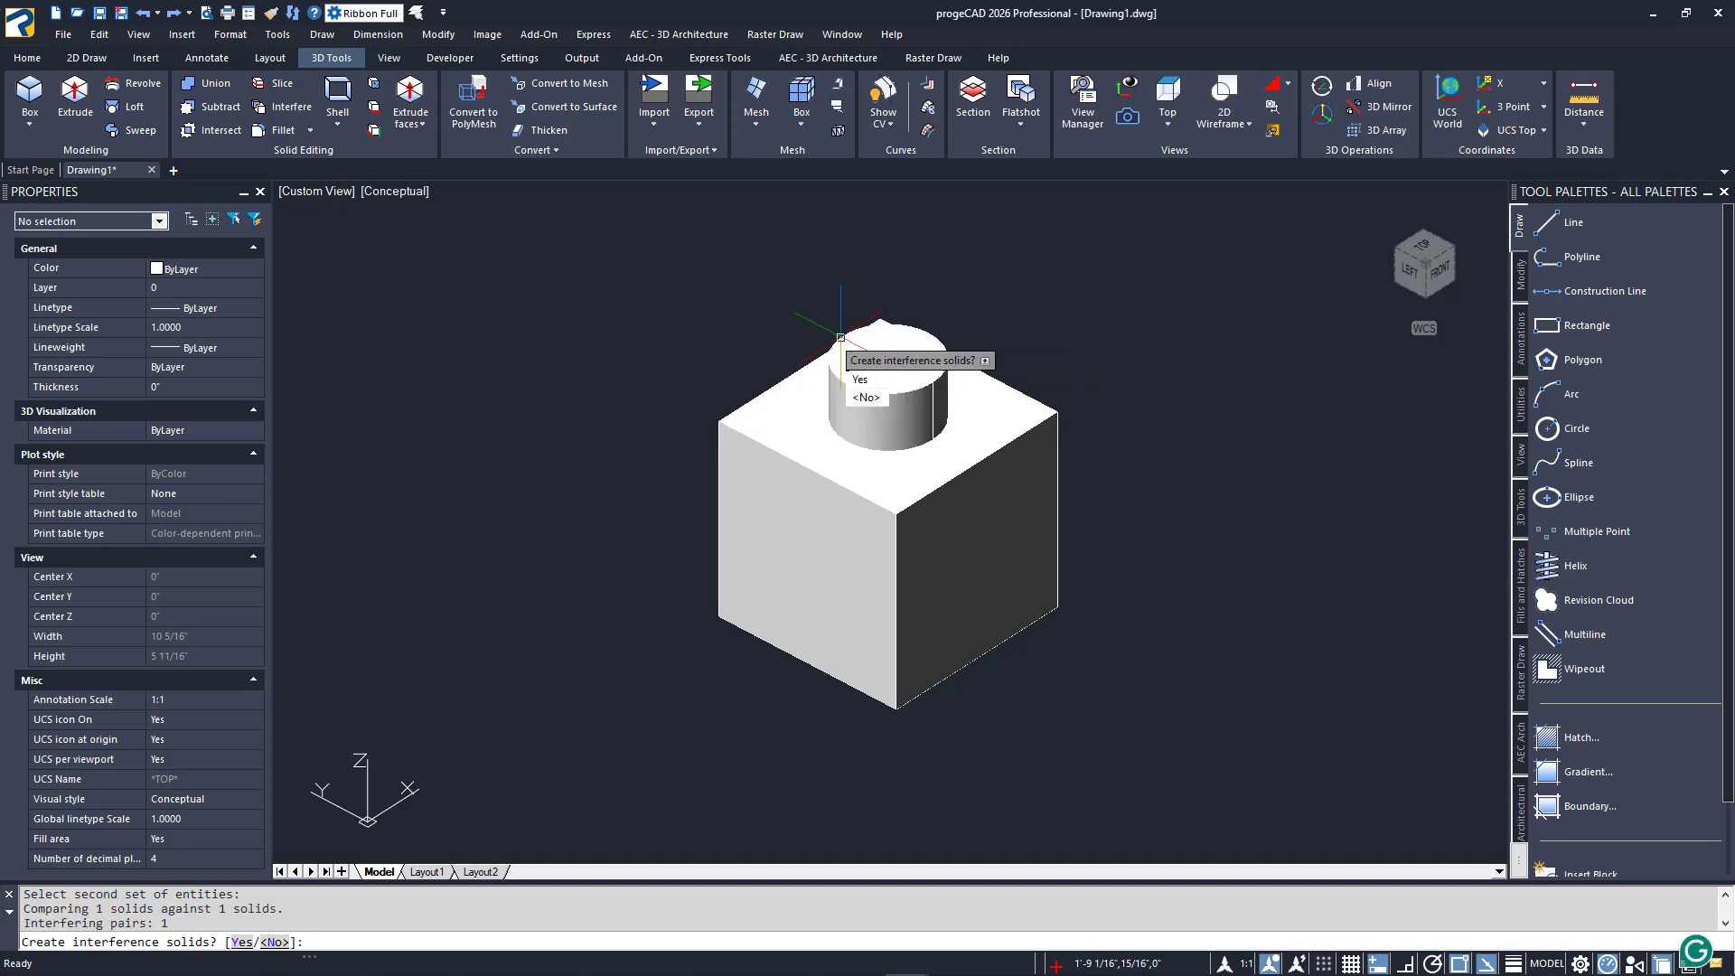
mouse_move(860, 377)
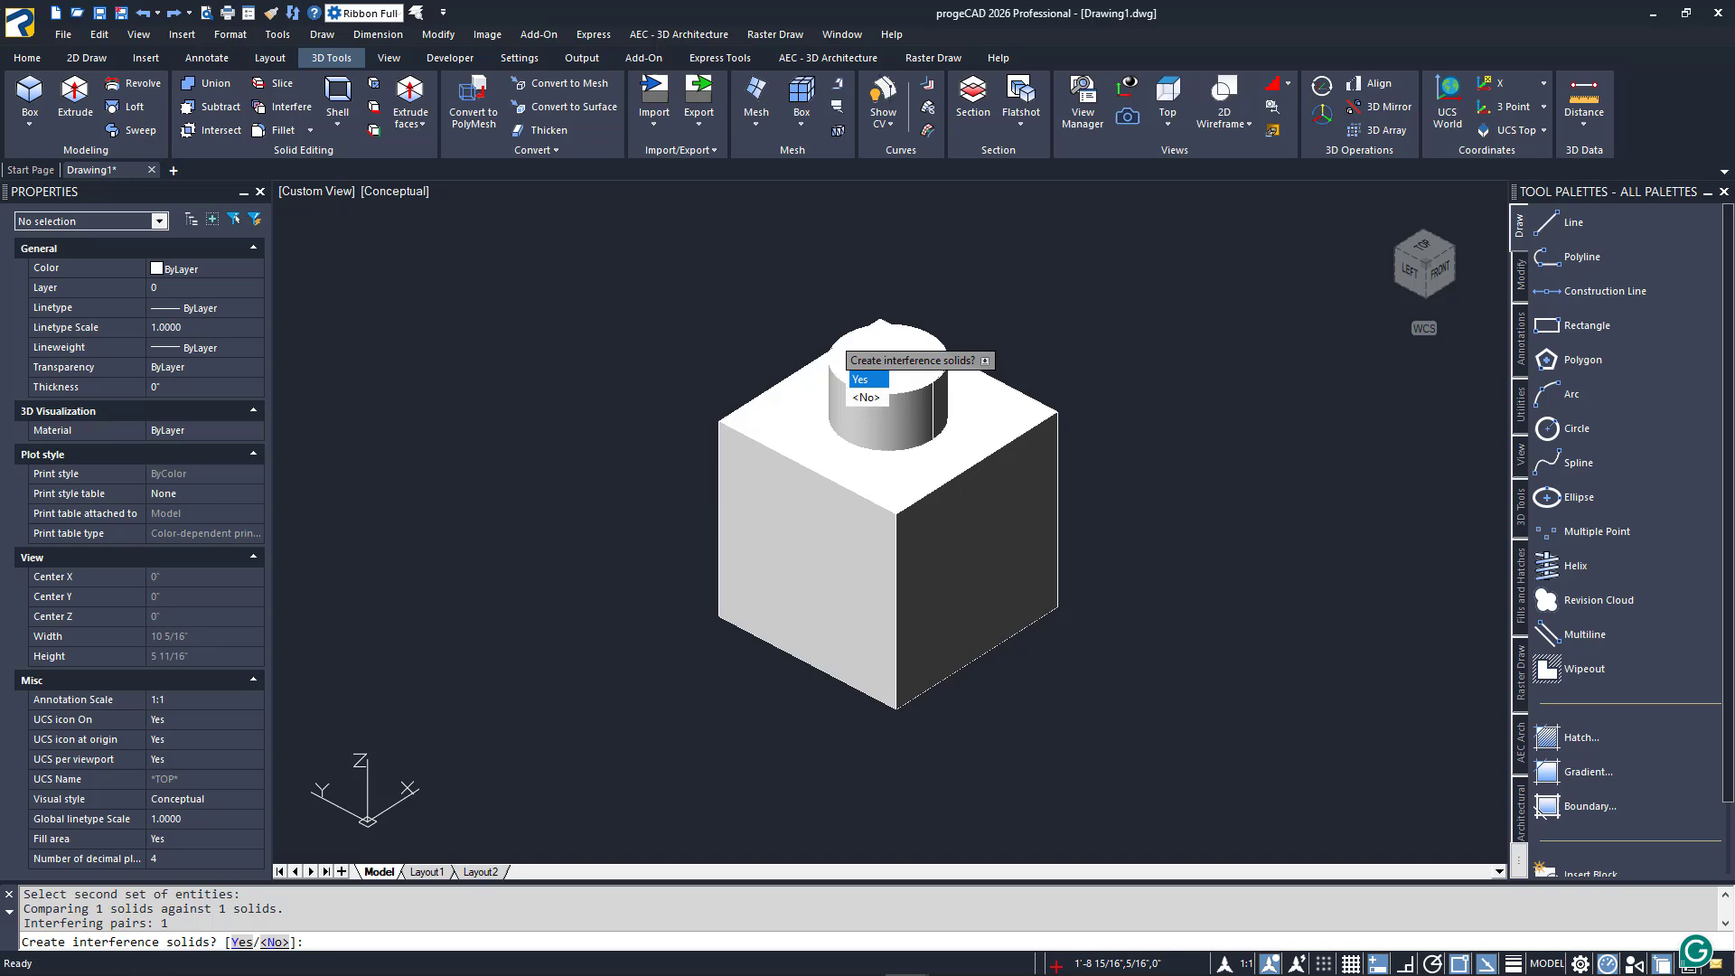
click(860, 378)
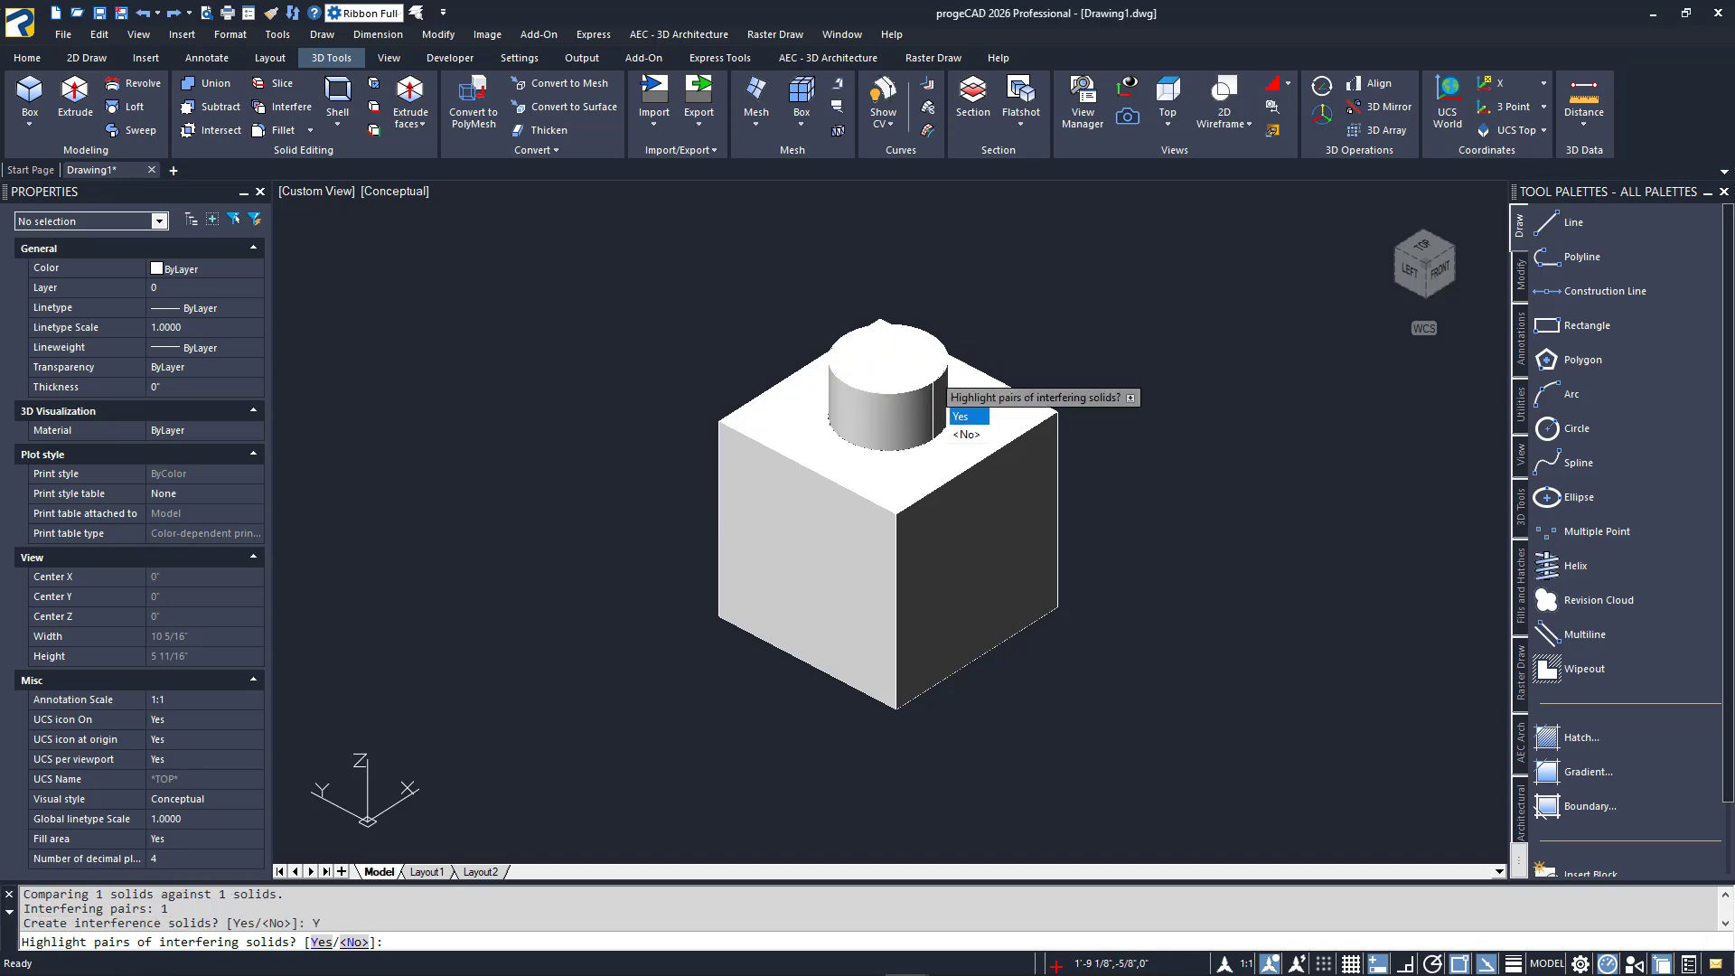
click(960, 416)
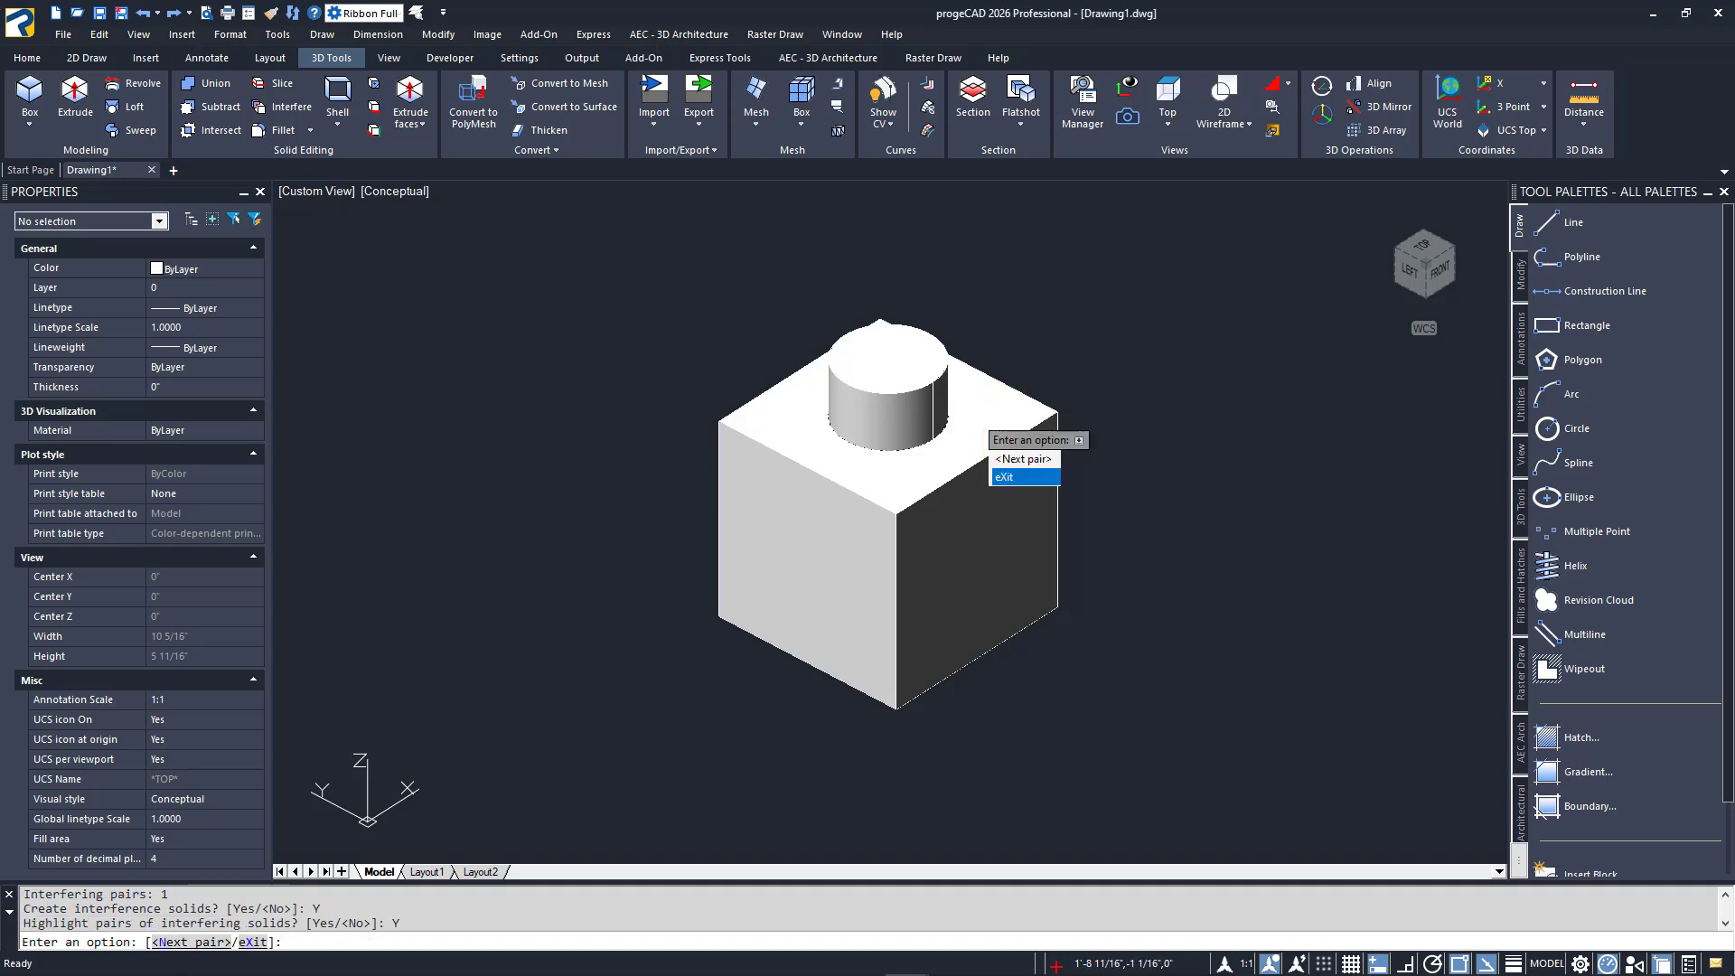
click(1007, 476)
text(M)
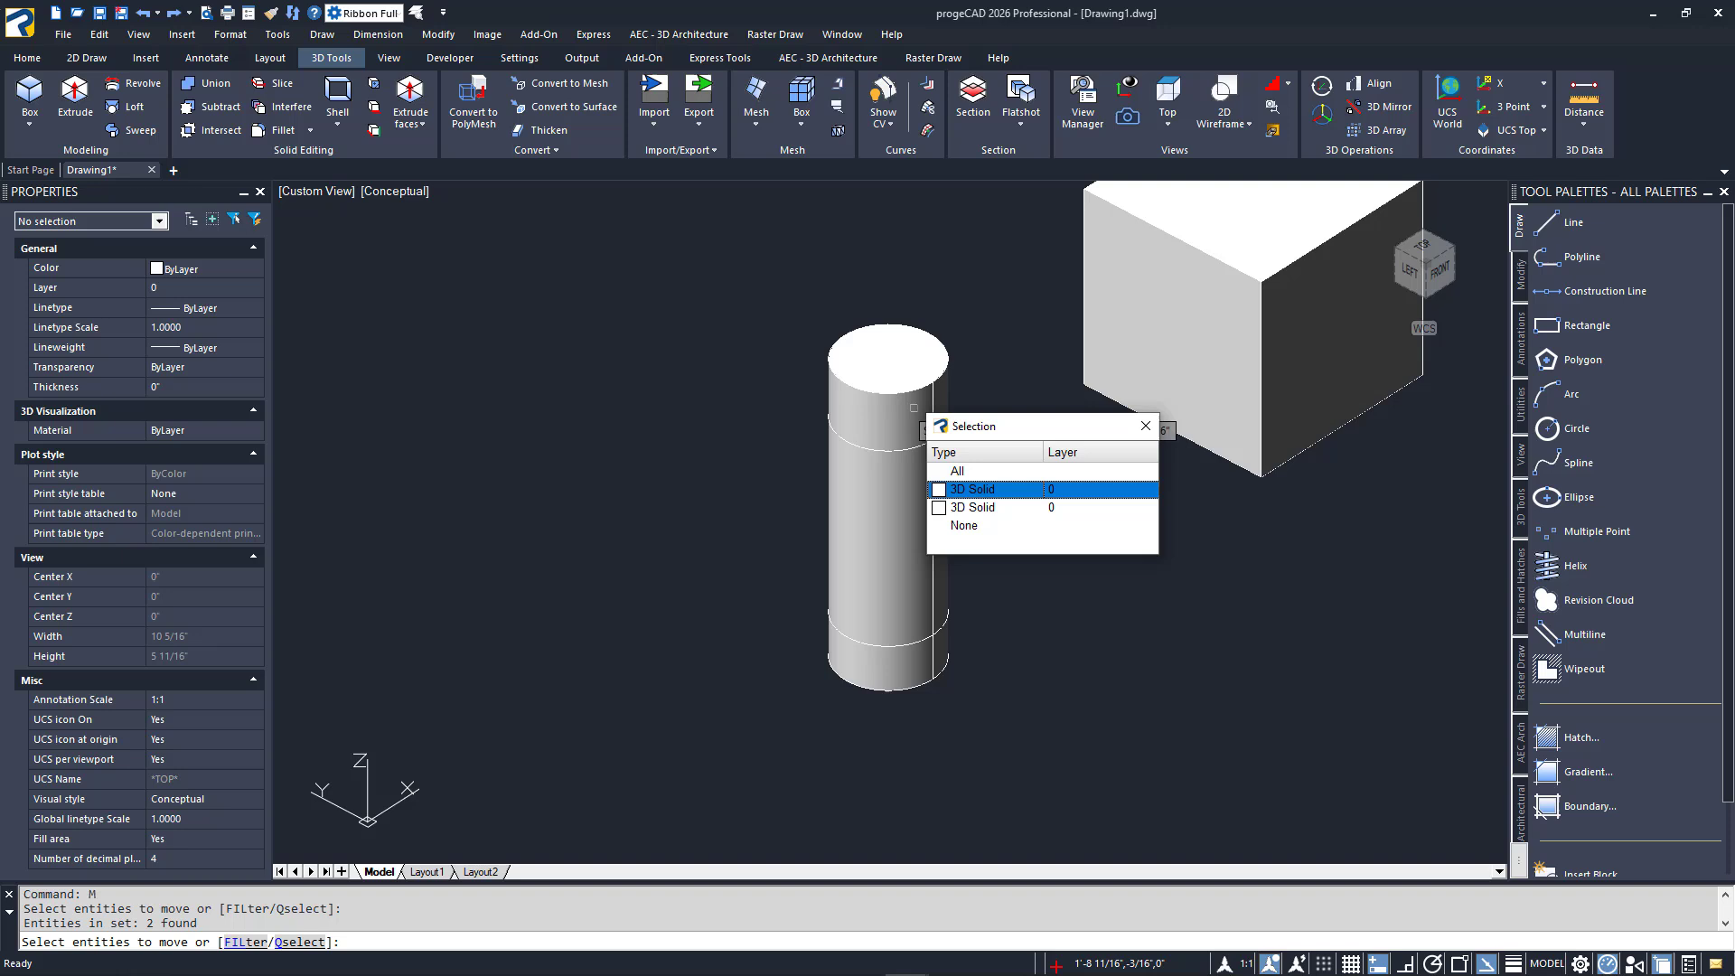
Select one of the overlapping solids to clear away, leaving a plain cube
click(971, 489)
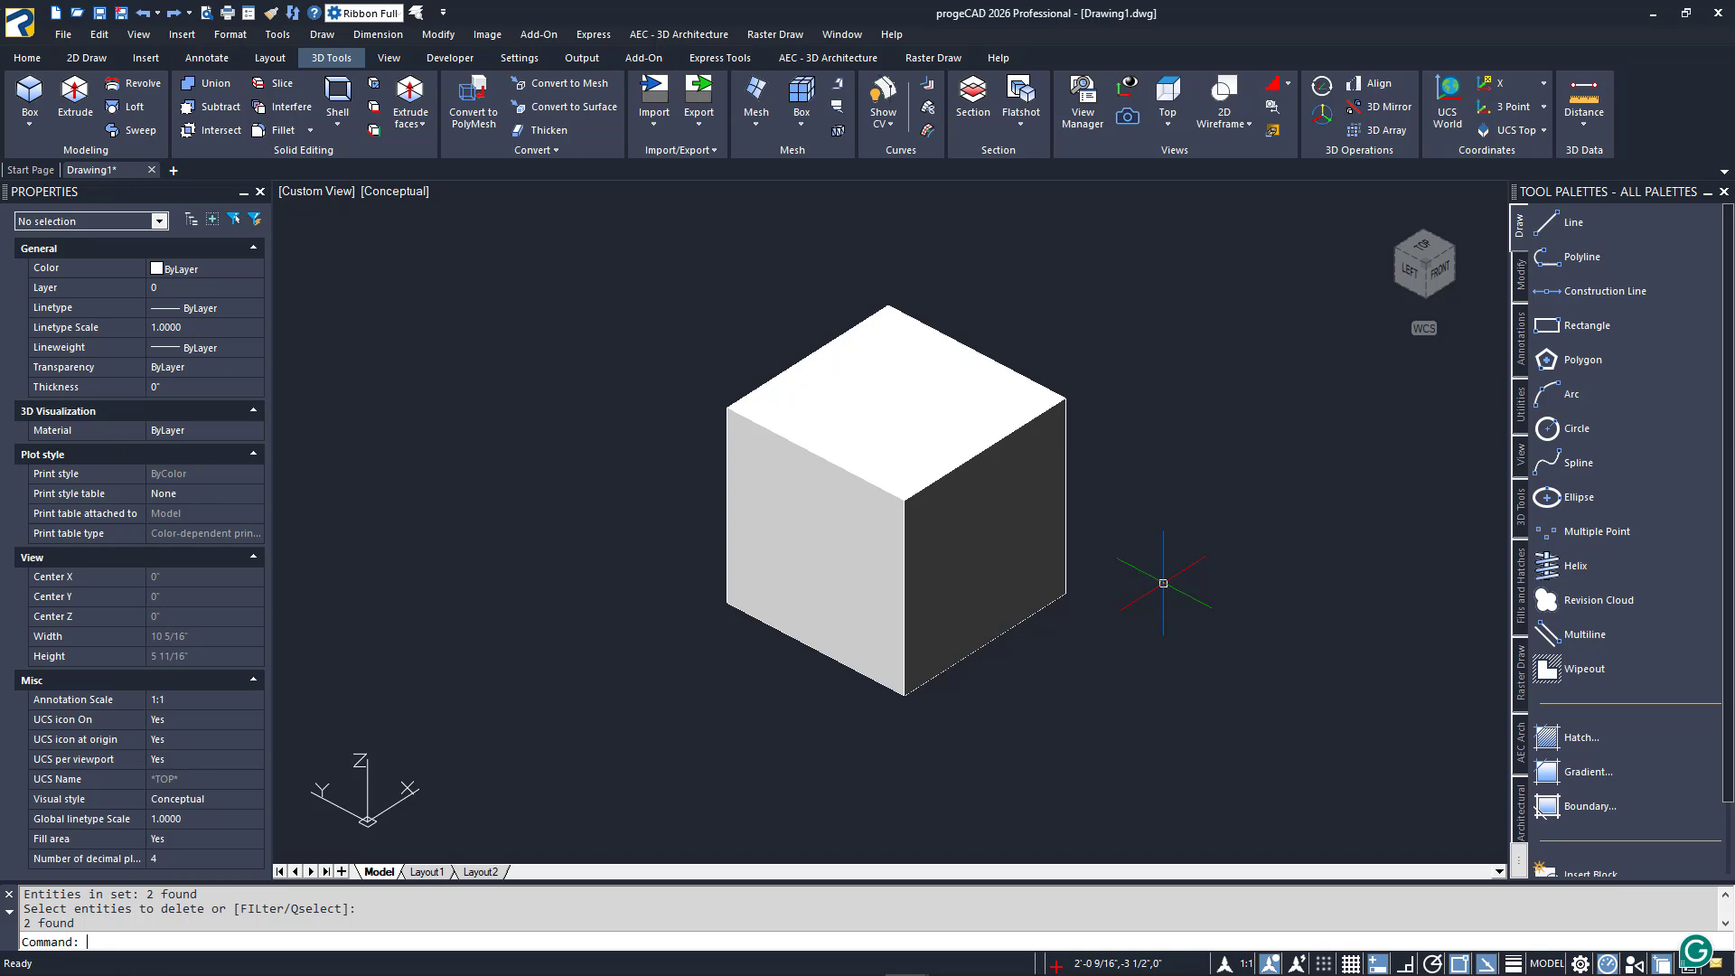
mouse_move(427, 260)
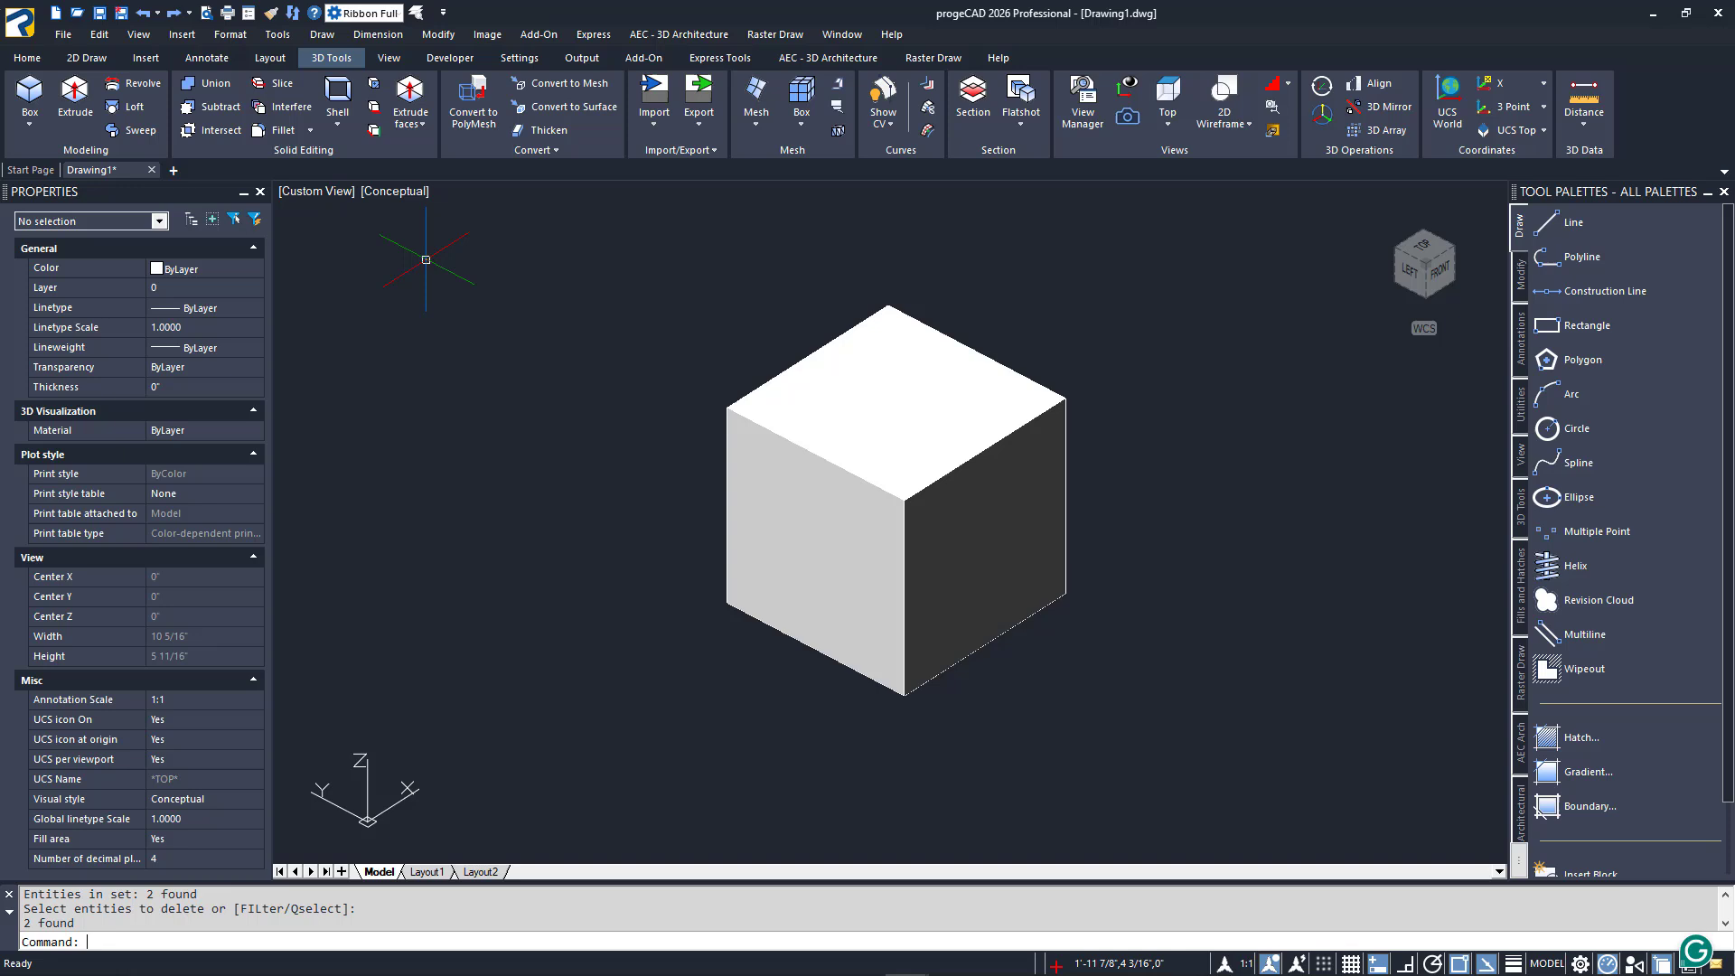
Fillet one top edge of the cube with radius .5
click(295, 130)
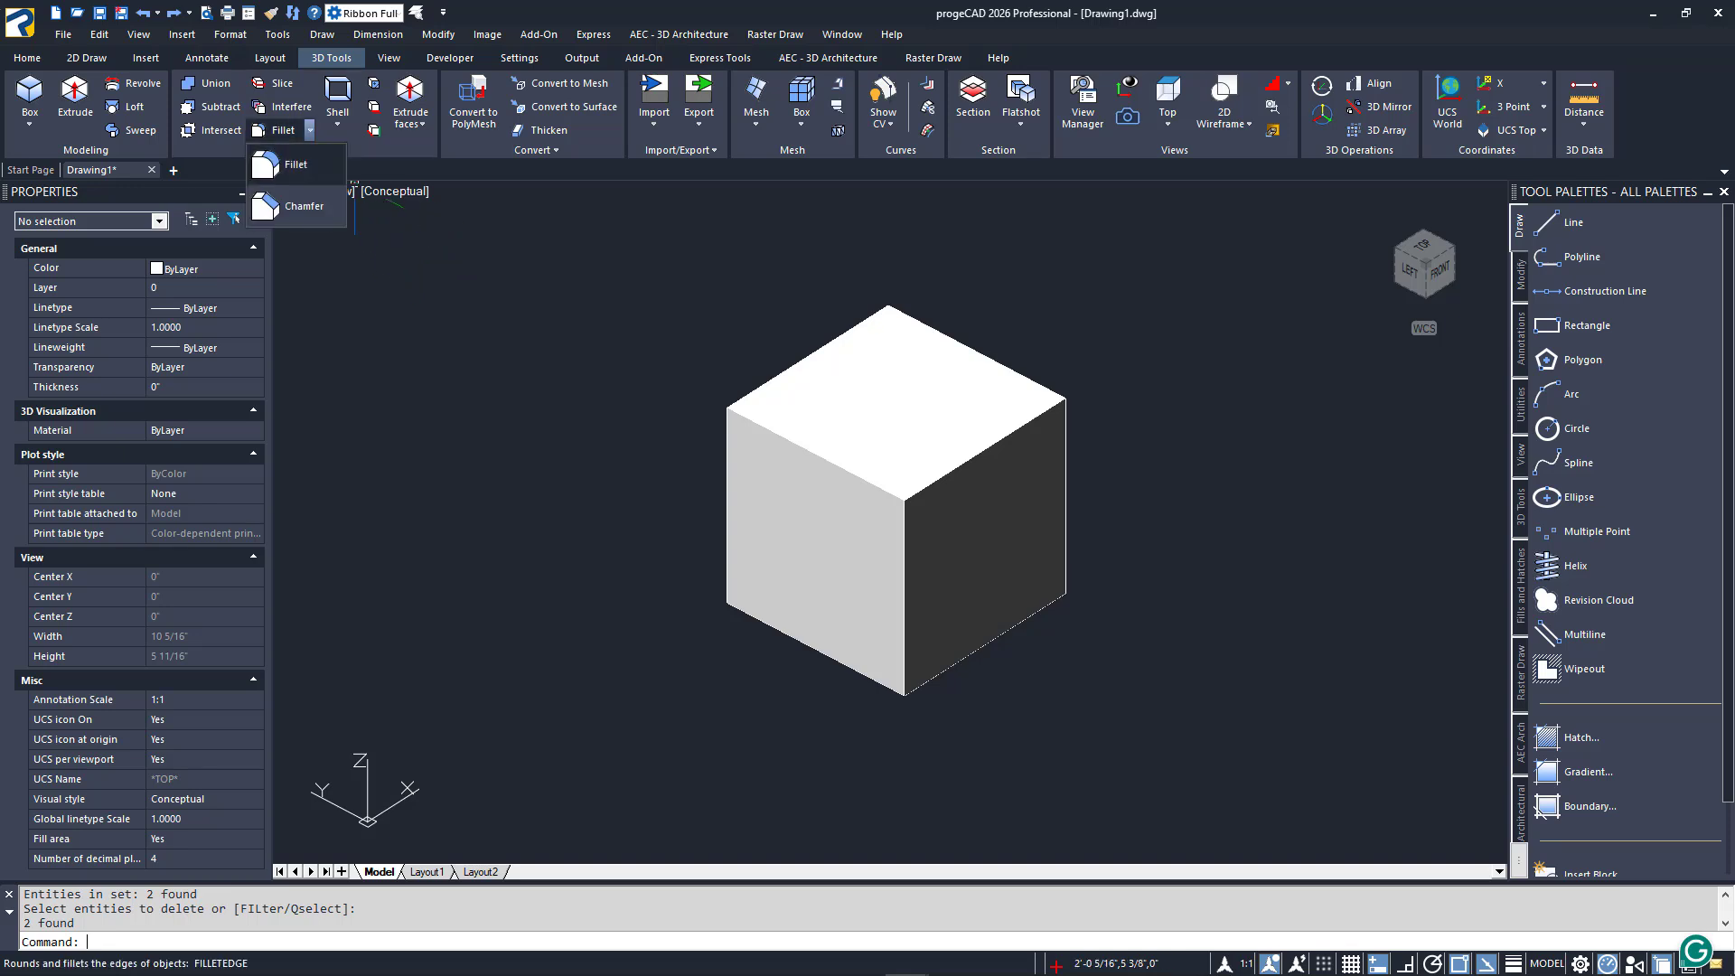
mouse_move(302, 206)
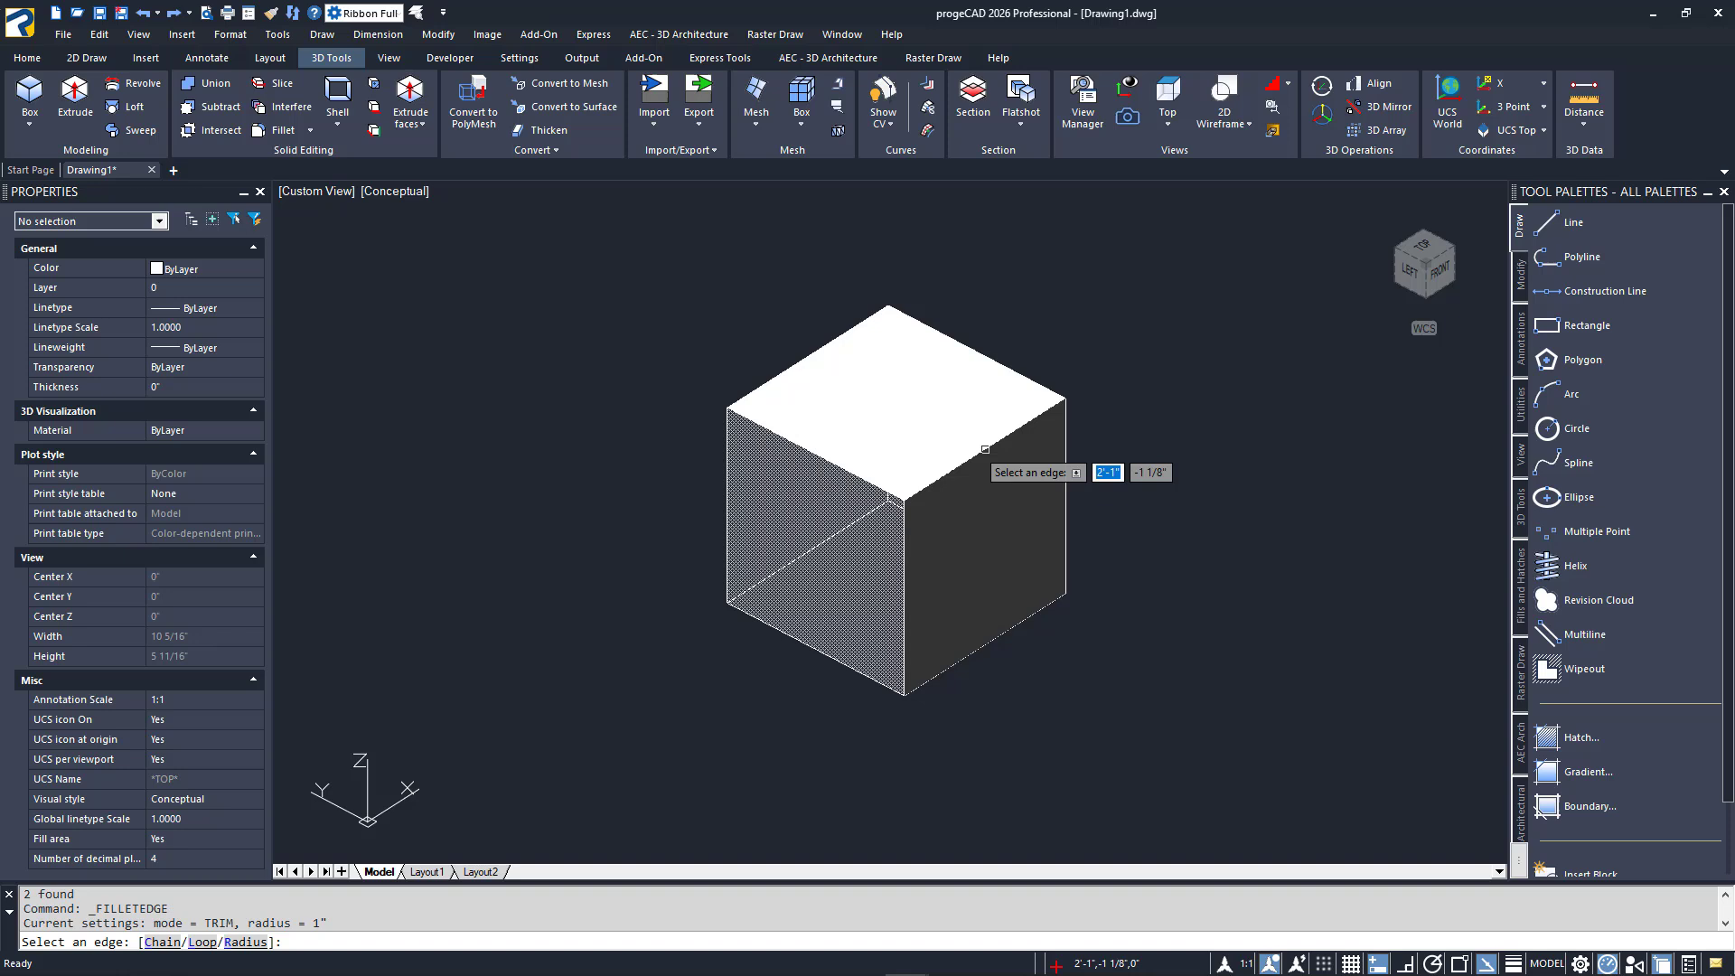
click(983, 449)
text(.5)
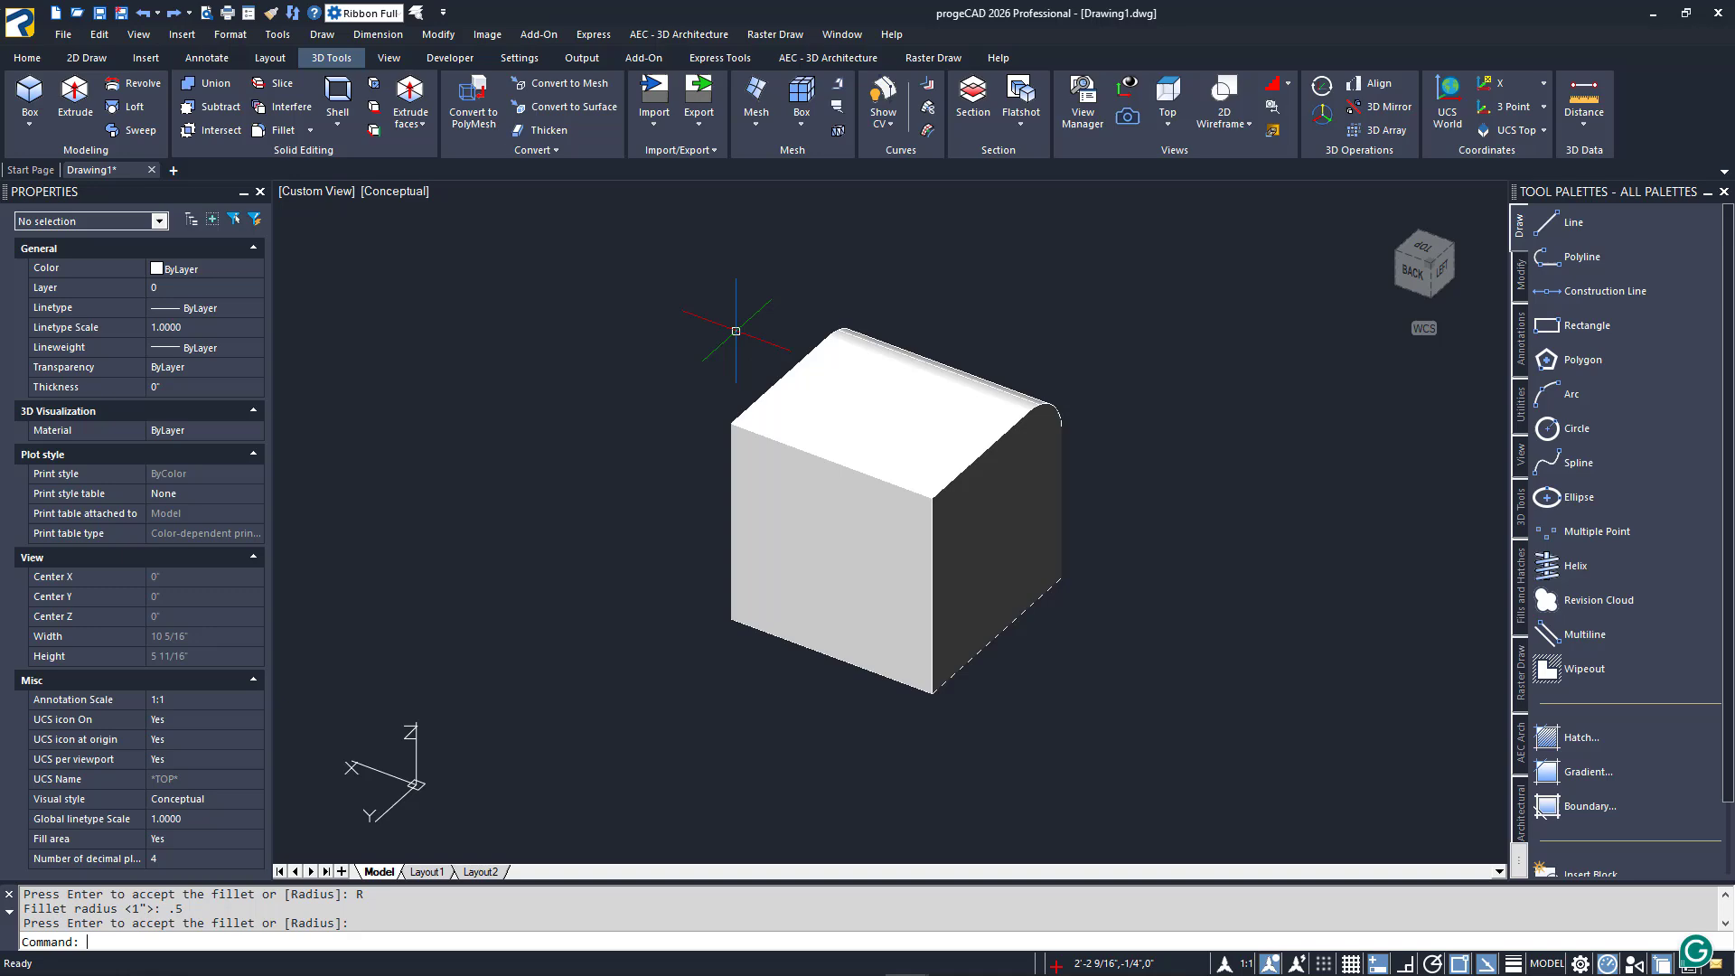
click(309, 130)
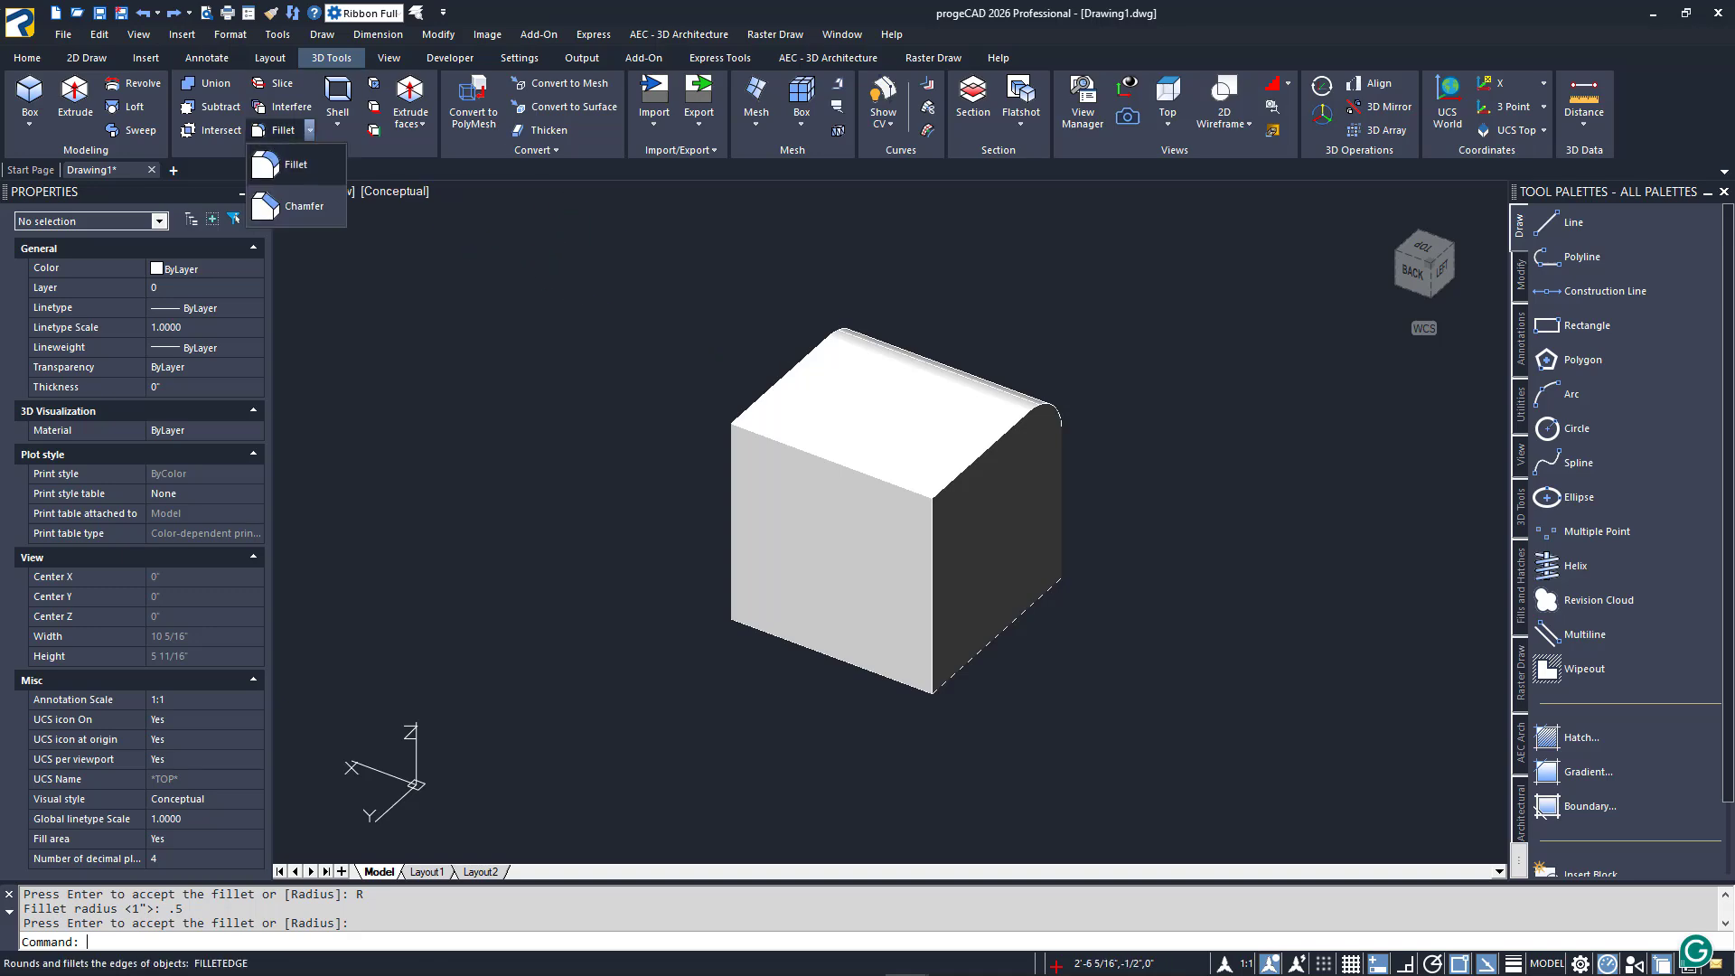
Chamfer another top edge of the cube with .5 distance on both surfaces
click(304, 206)
text(D)
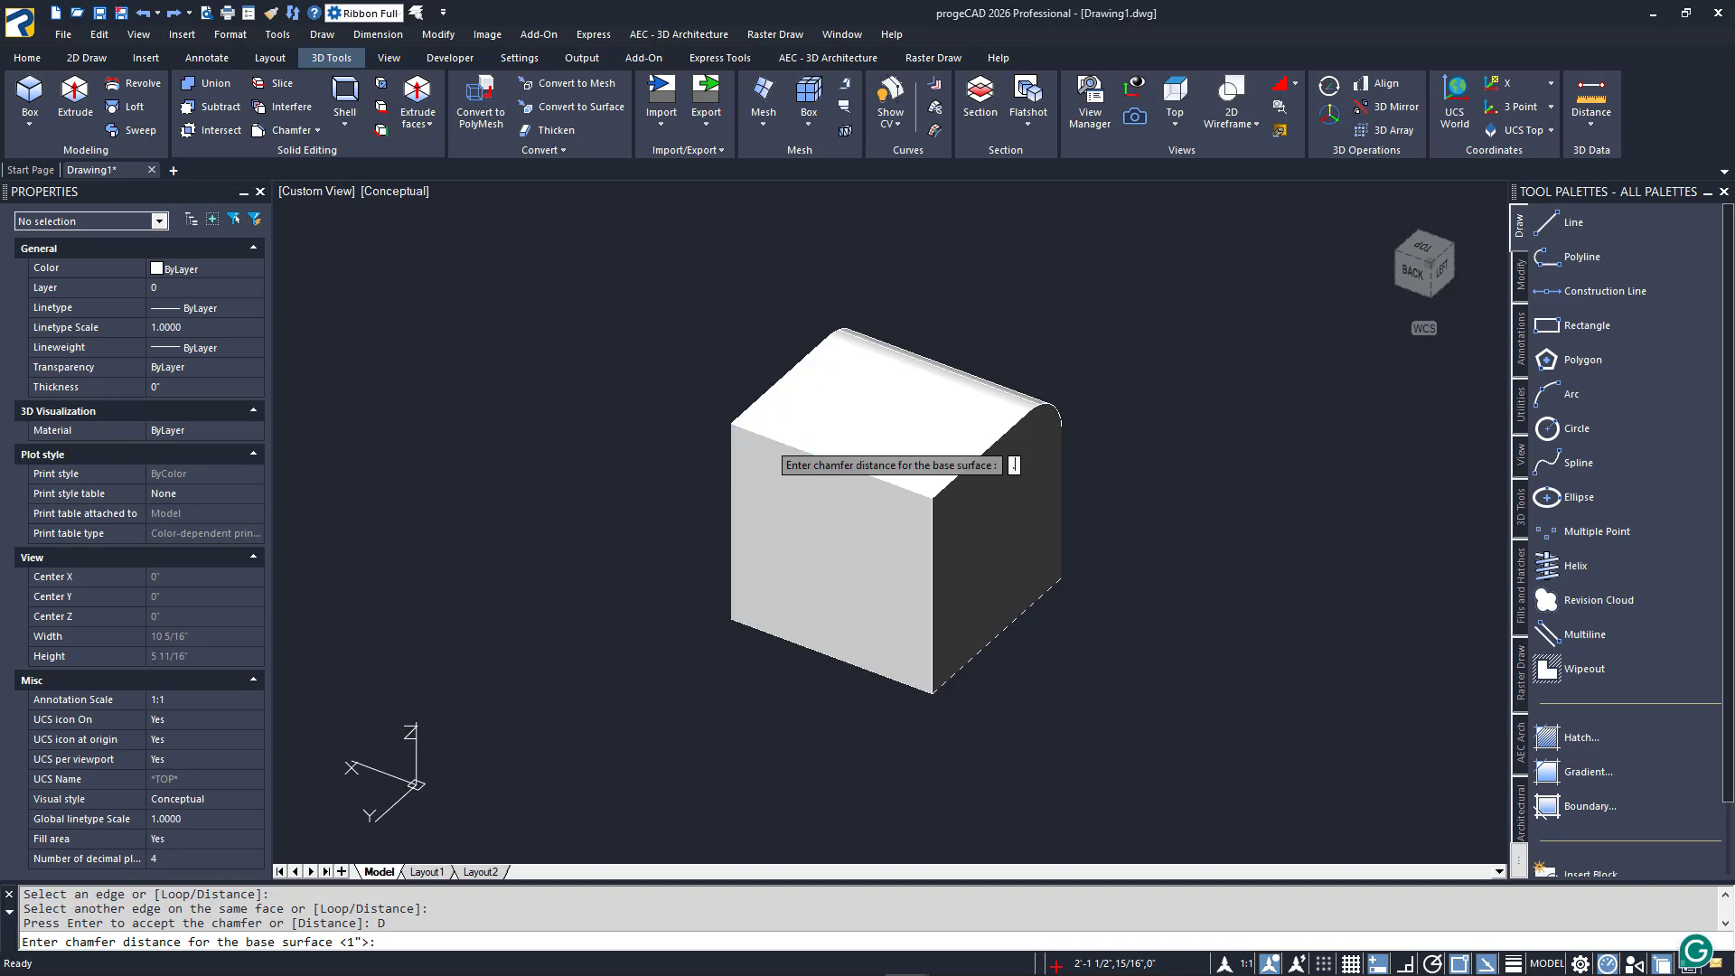
text(.5)
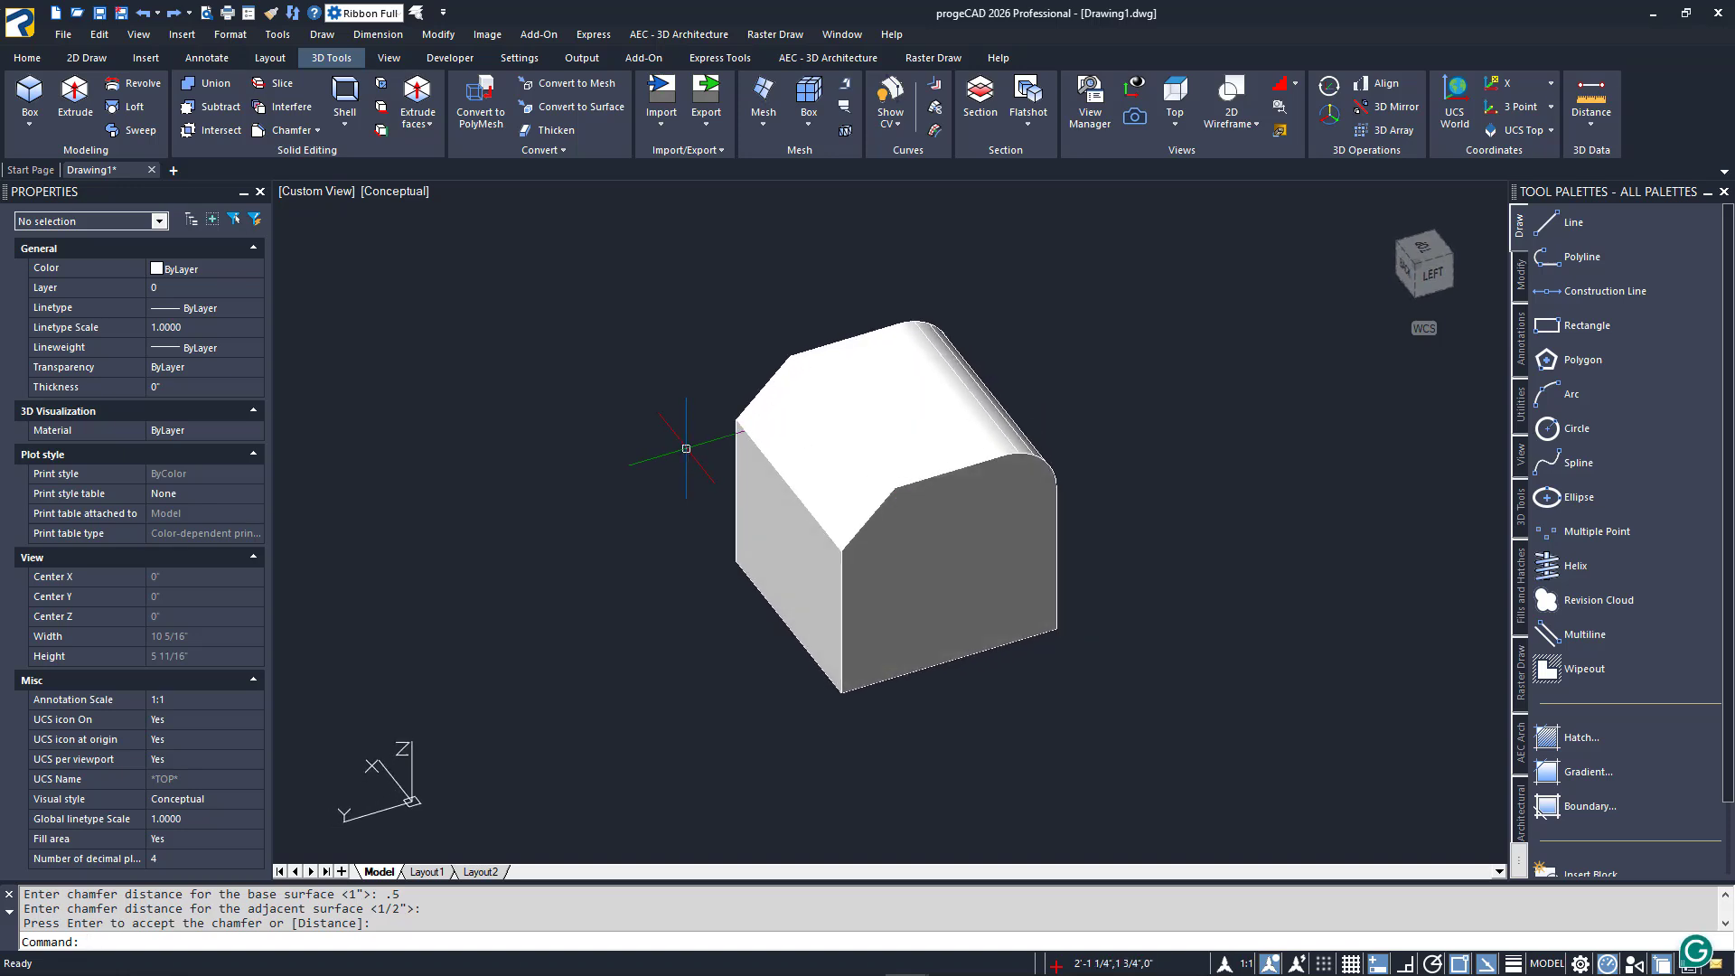
key(enter)
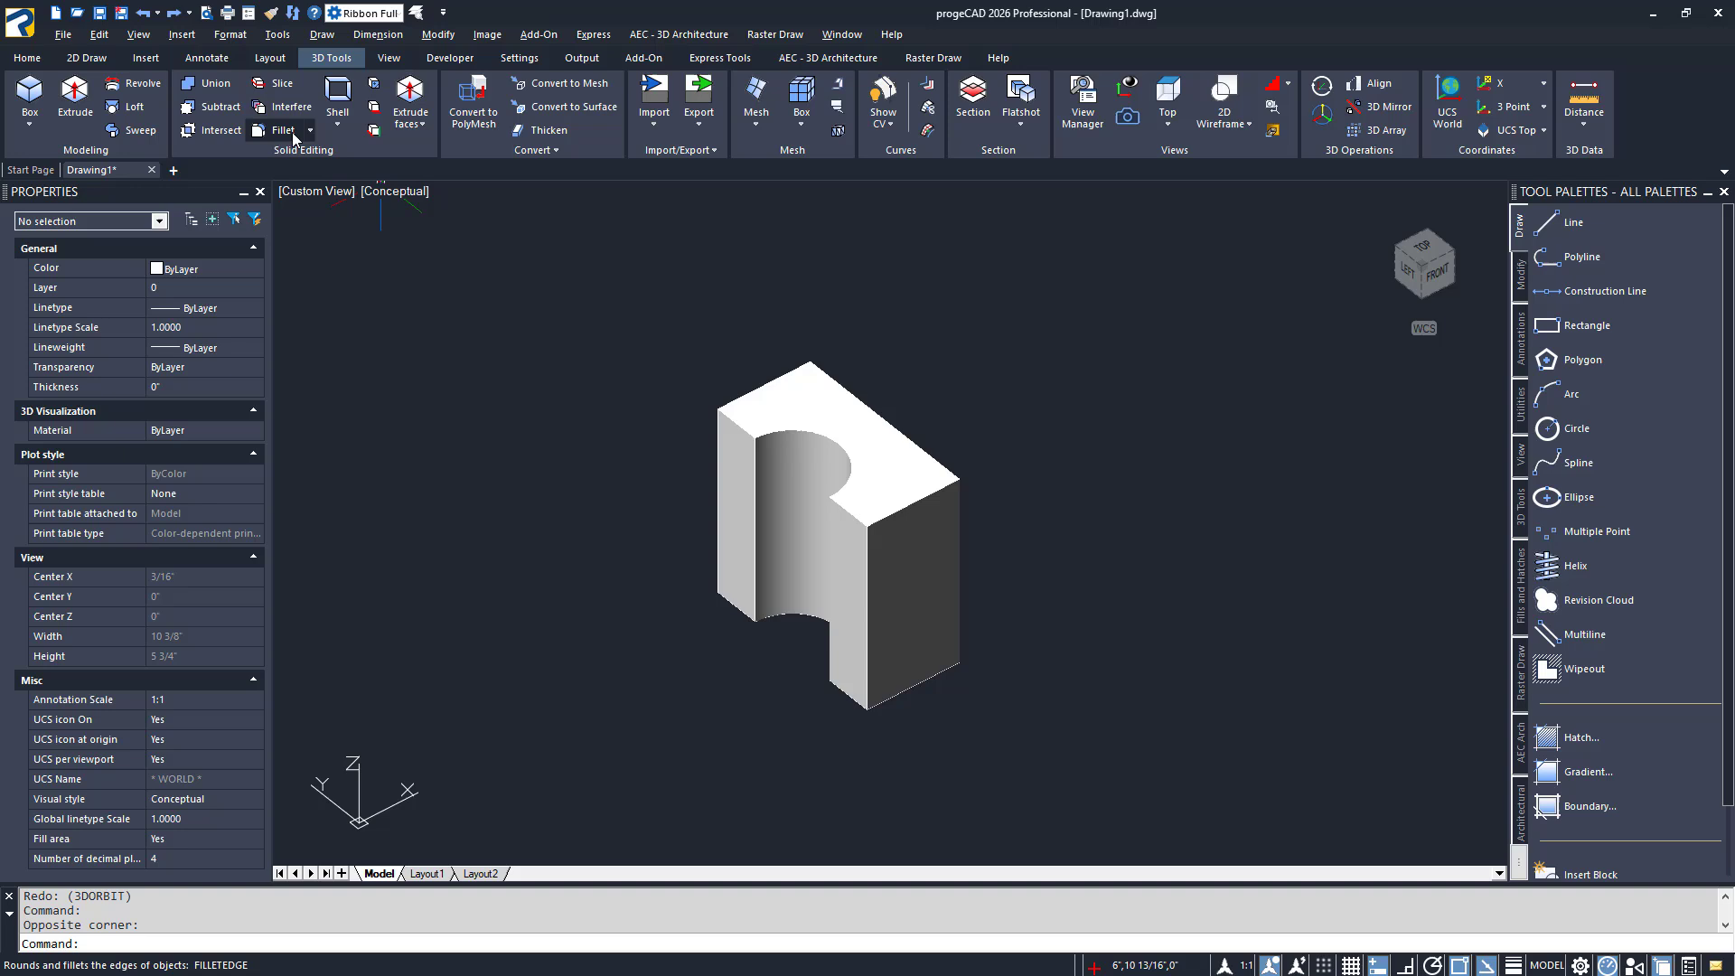
Fillet the outer vertical edge of the notched block with radius 1
click(282, 106)
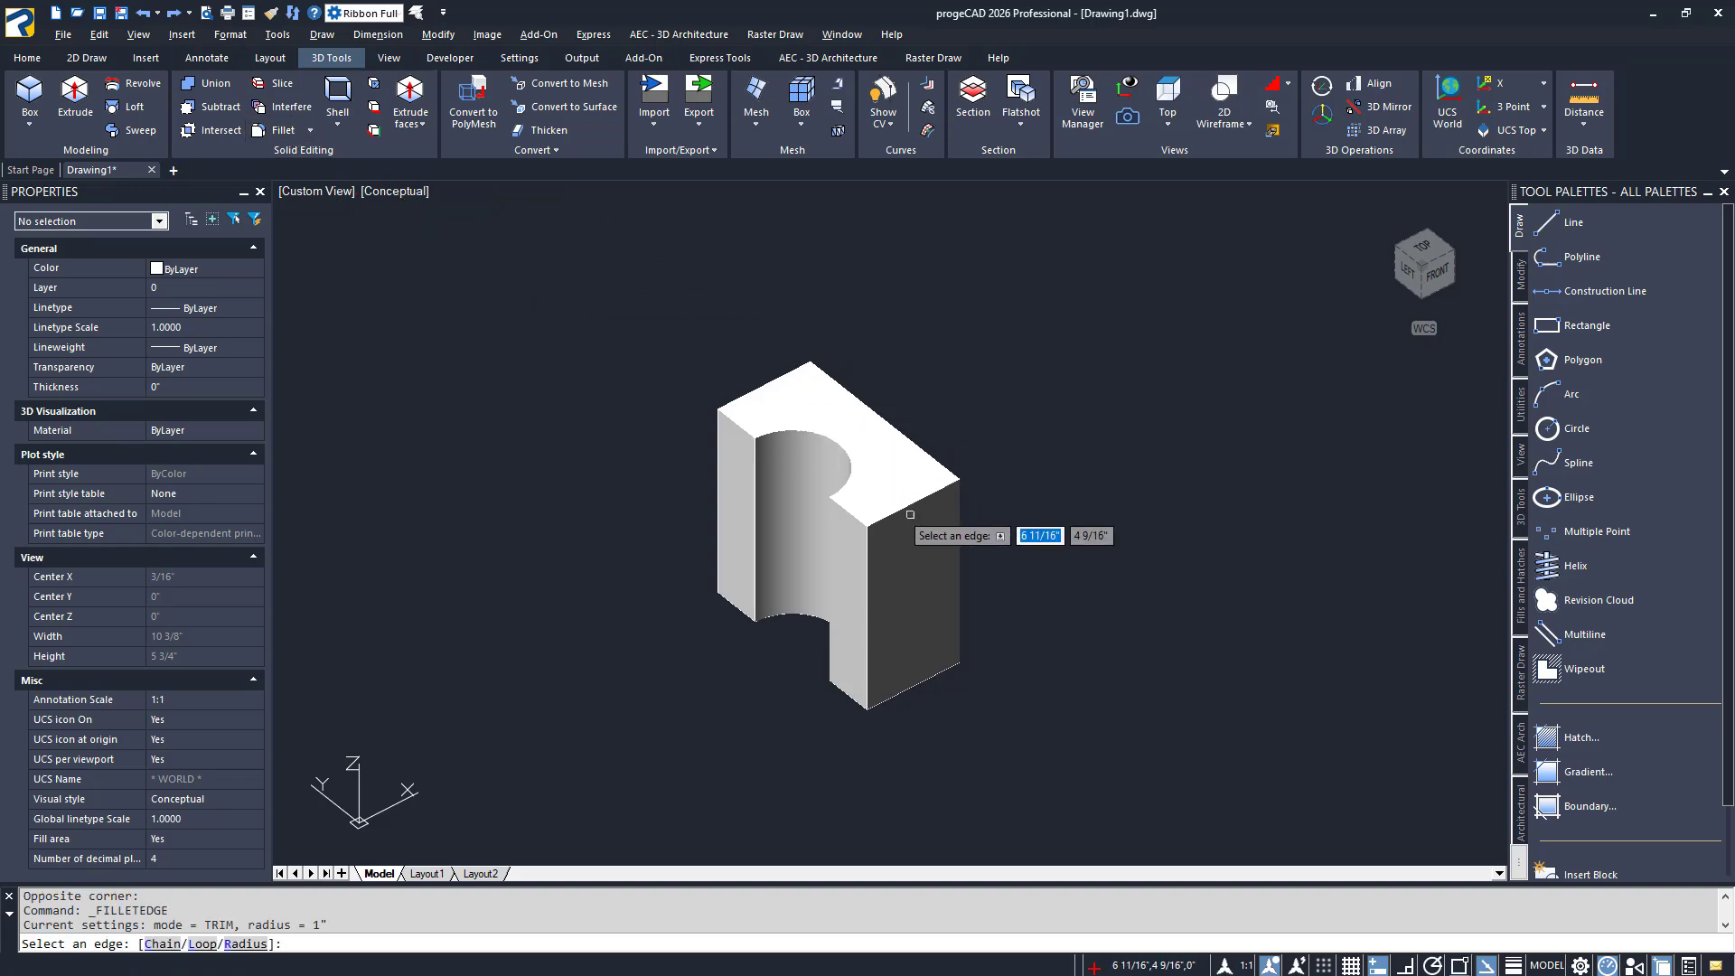
click(946, 486)
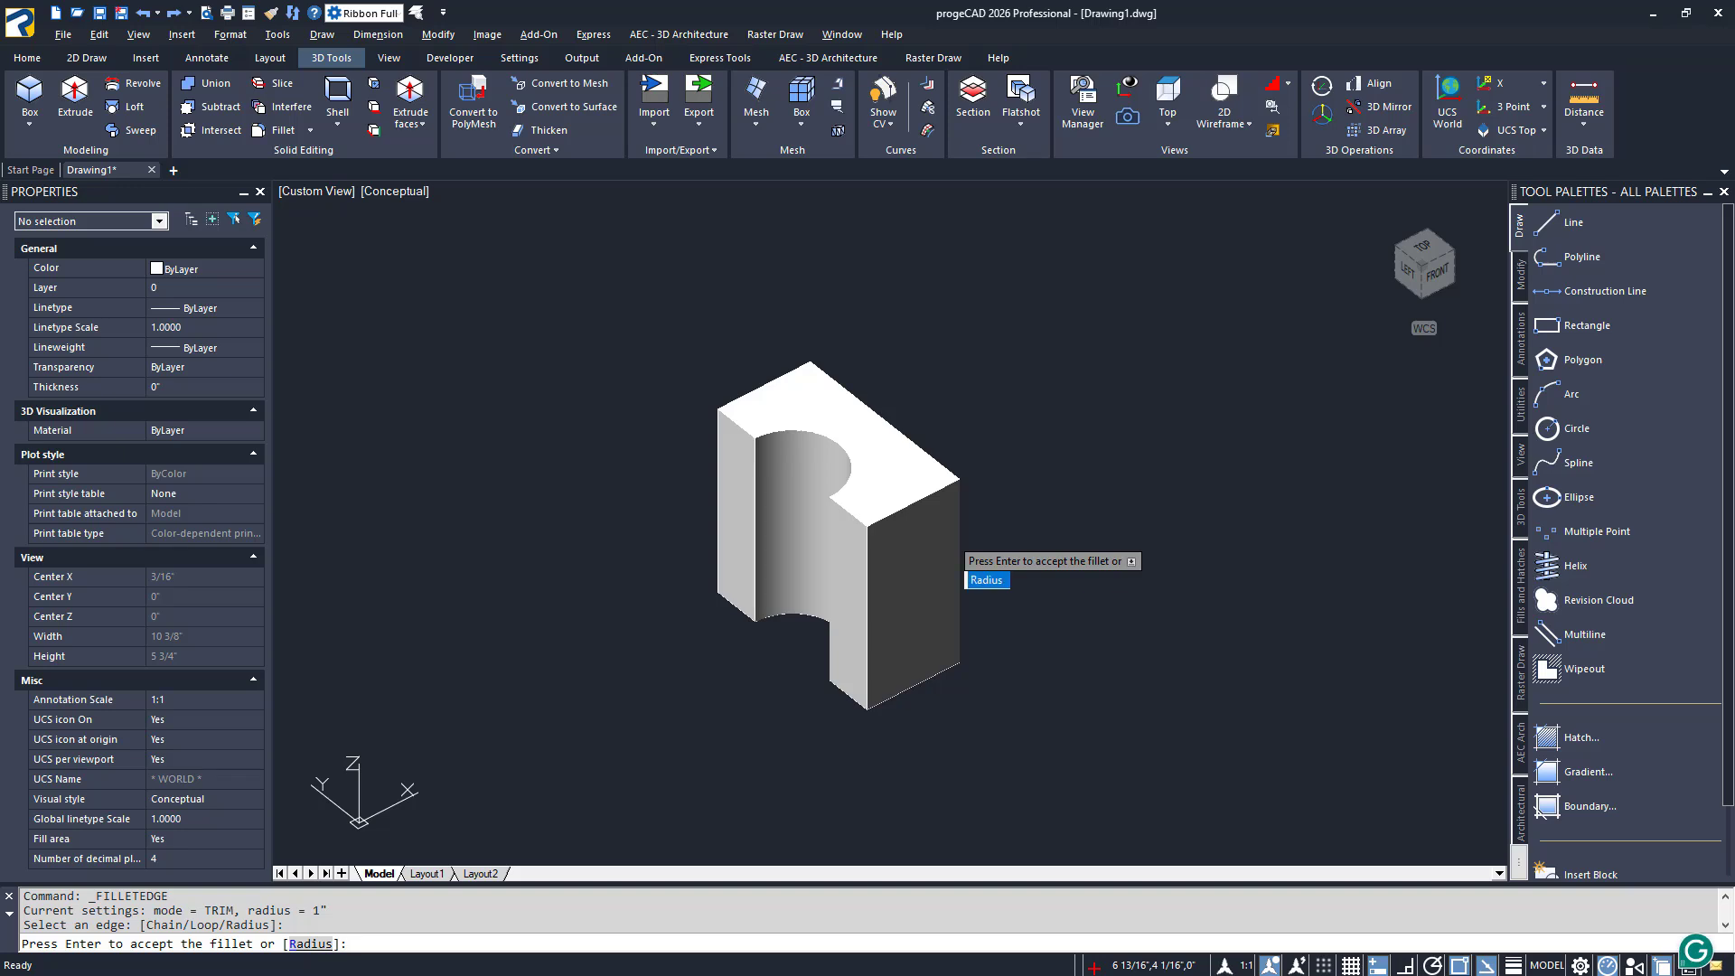
text(1">: 1)
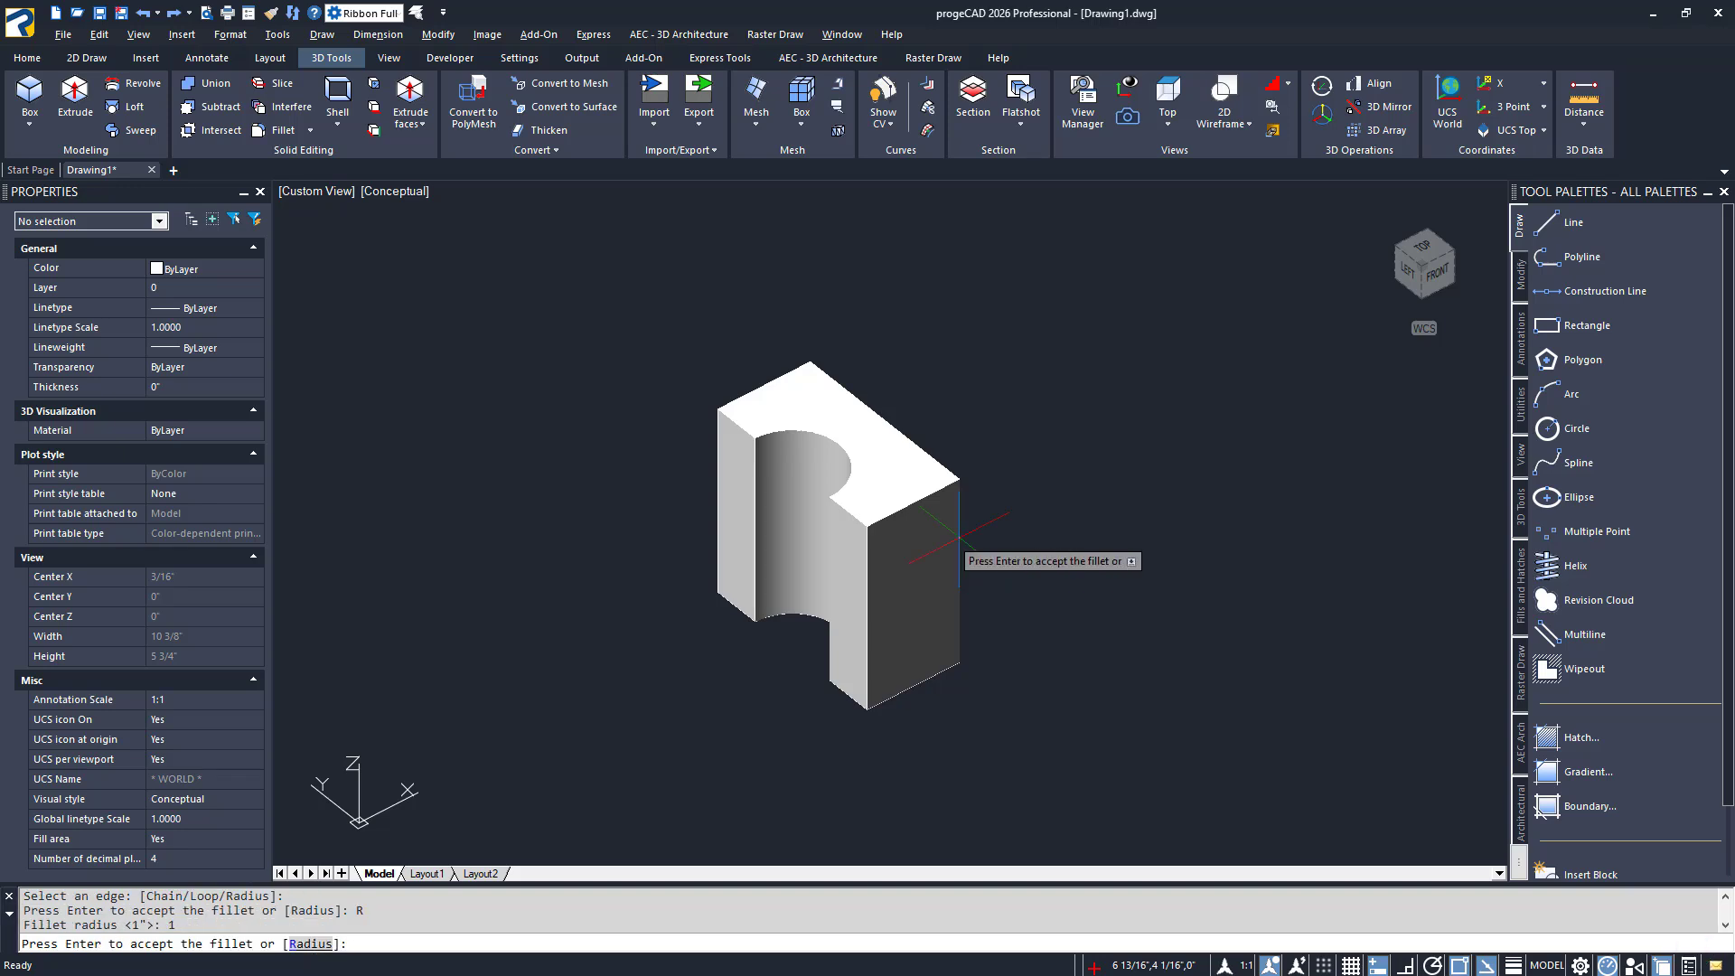
key(enter)
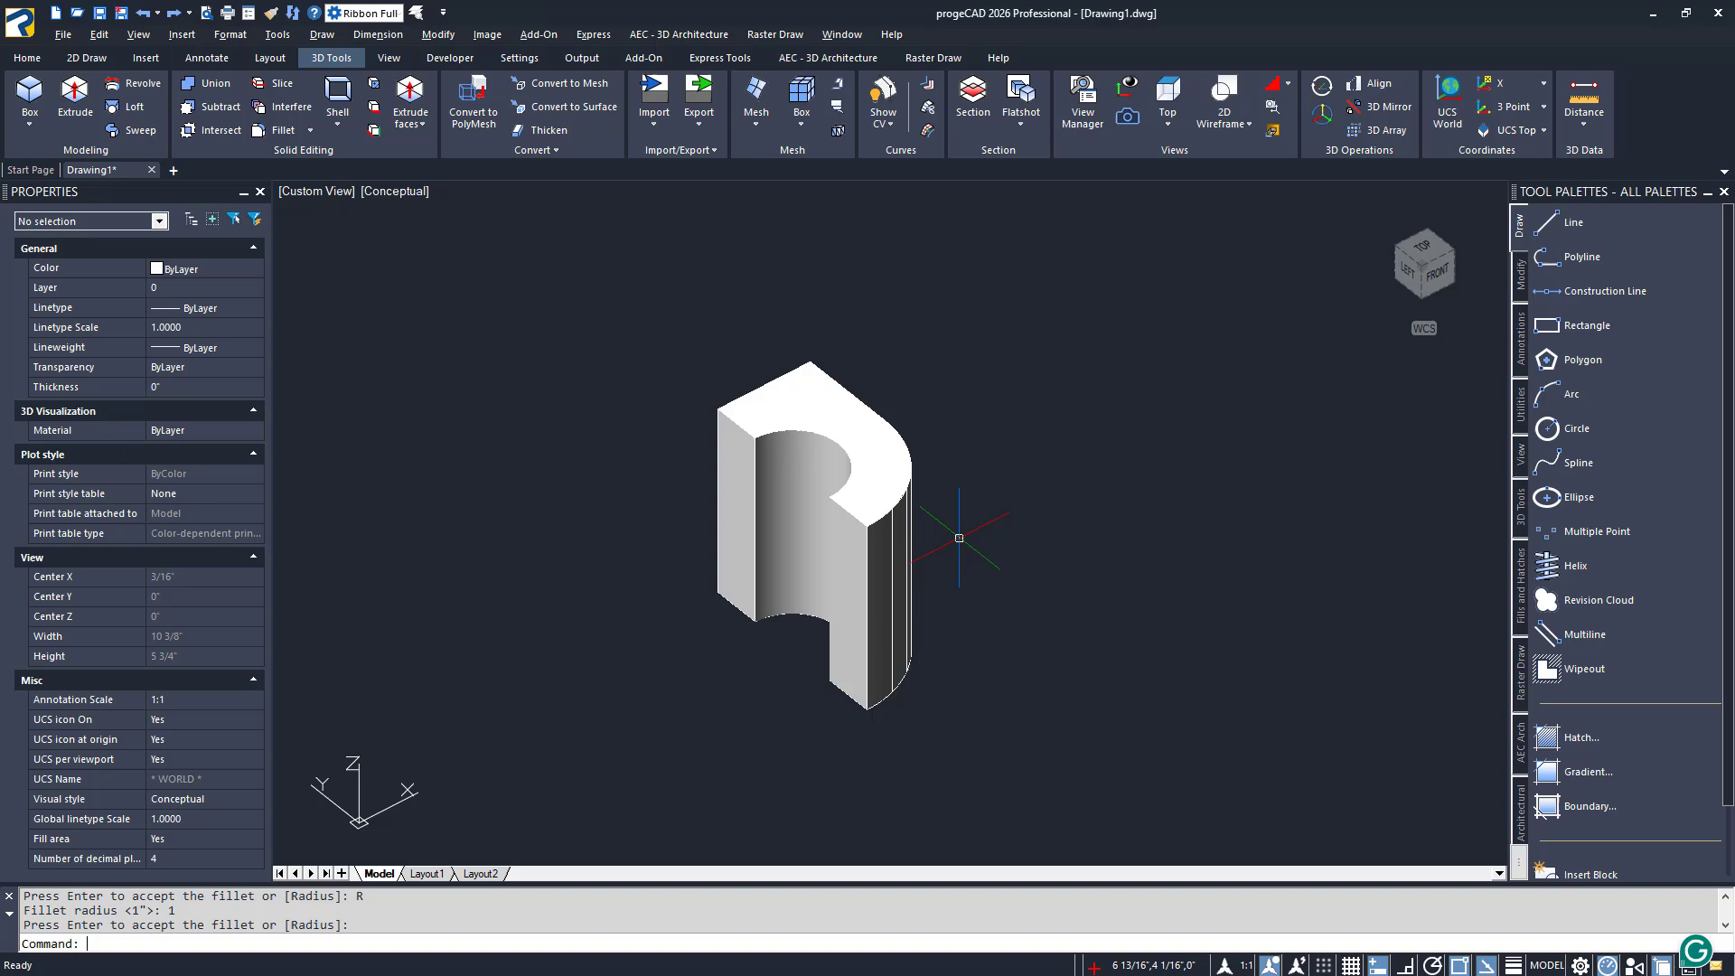